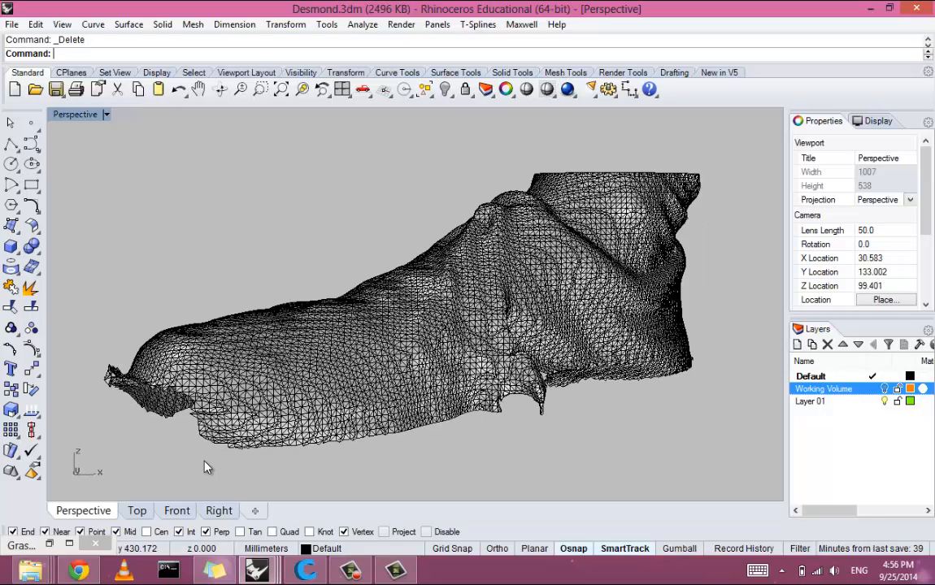
Start FillMeshHole from the Fill autocomplete on the shoe scan mesh.
text(Fillet)
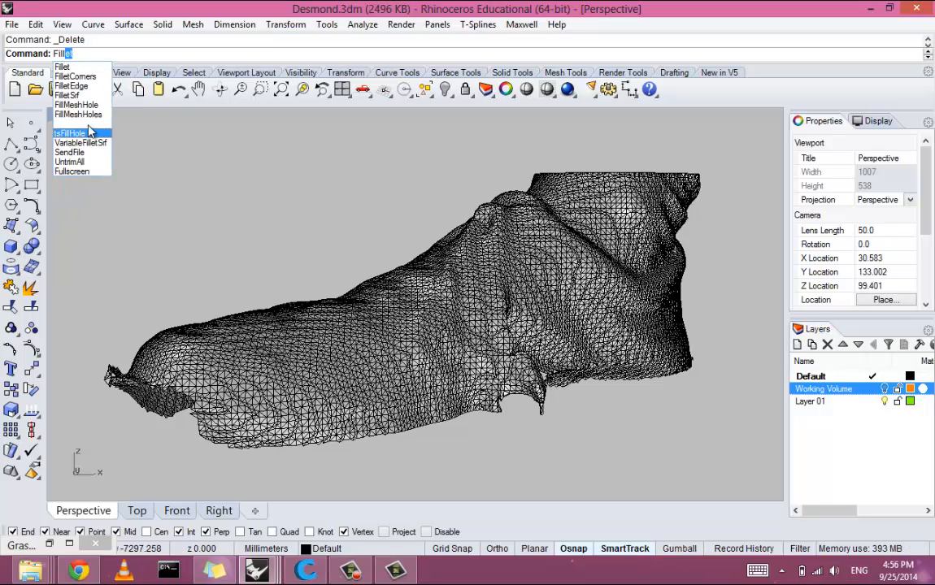
mouse_move(88, 107)
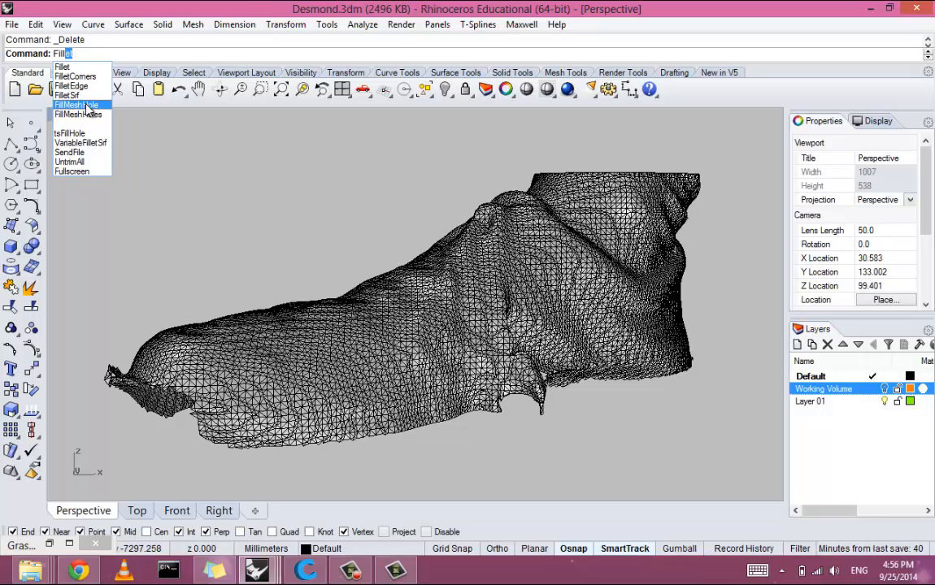
click(78, 104)
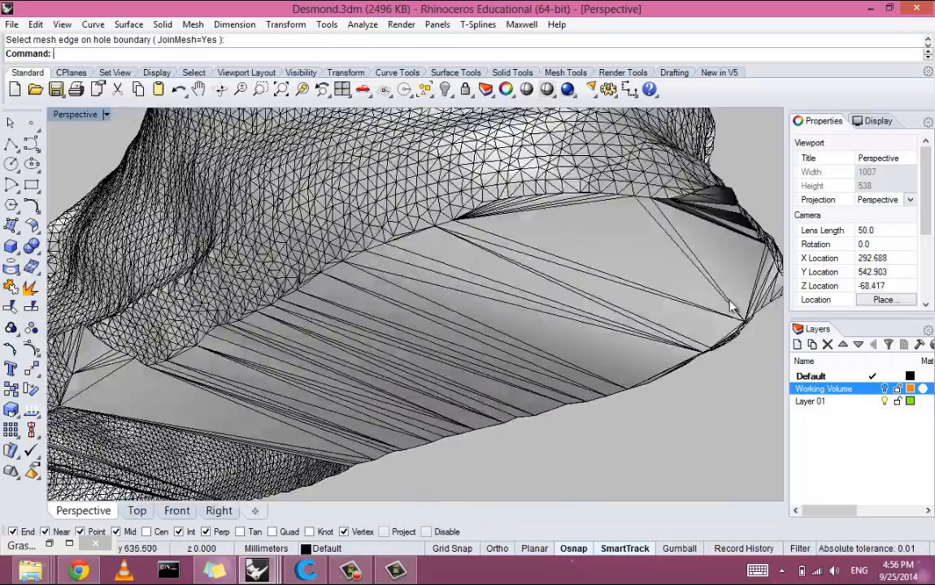
Orbit around the shoe's underside toward the ragged toe flap.
drag(731, 307, 393, 448)
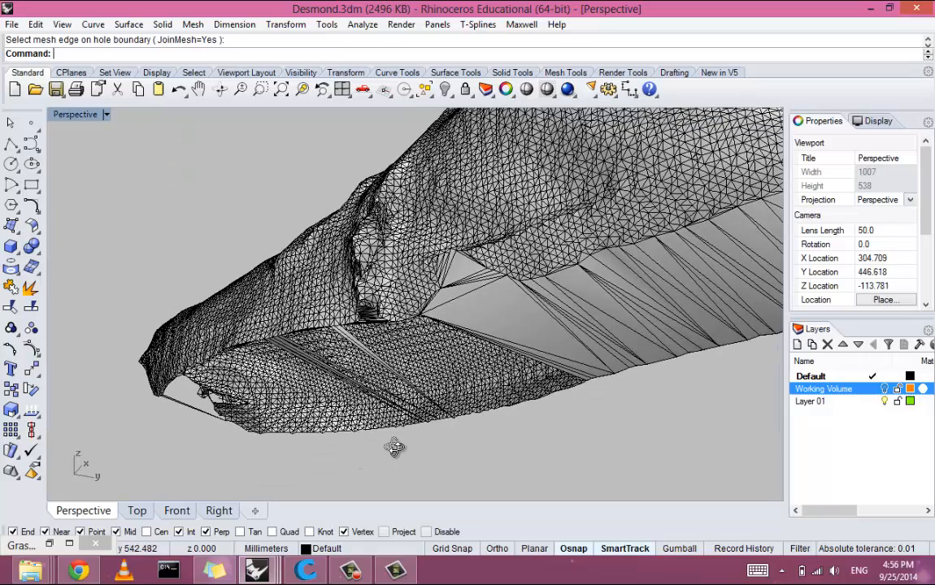
drag(397, 447, 393, 452)
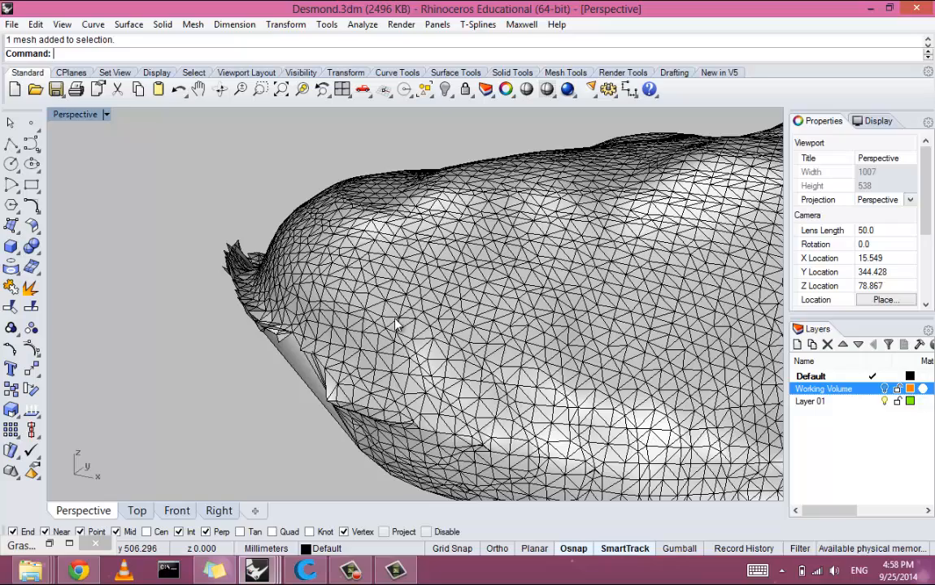
mouse_move(345, 301)
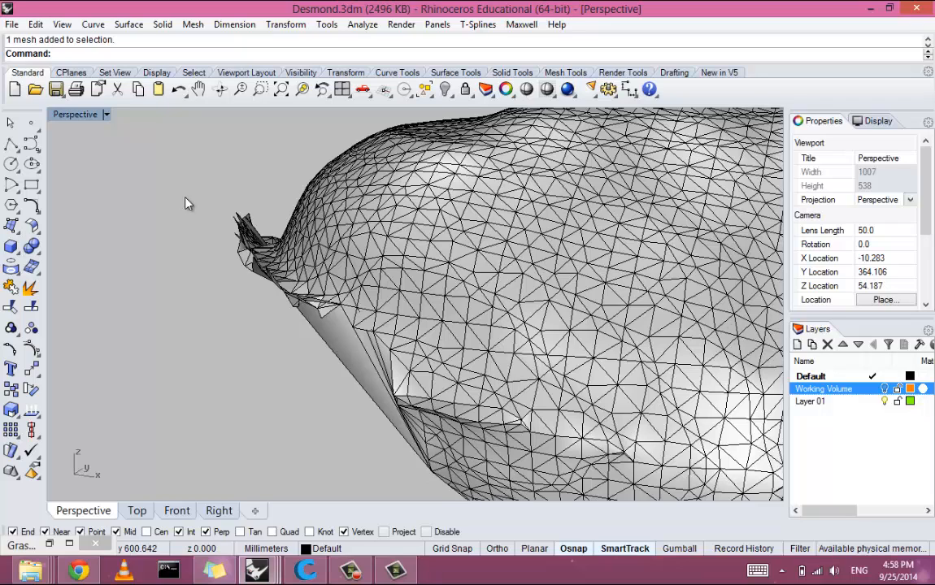
Run DeleteMeshFaces and window-select the ragged faces along the toe edge.
text(DeleteMeshFaces)
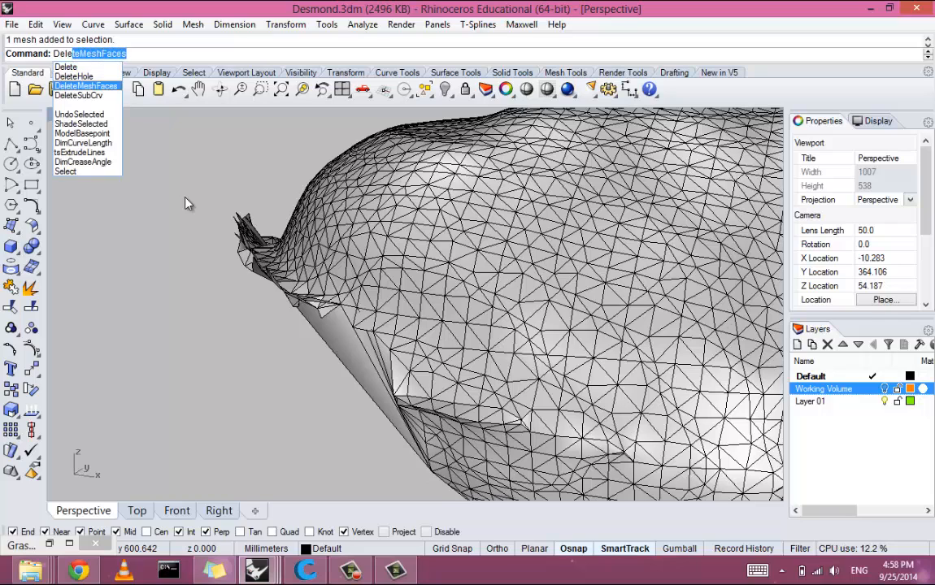
click(85, 85)
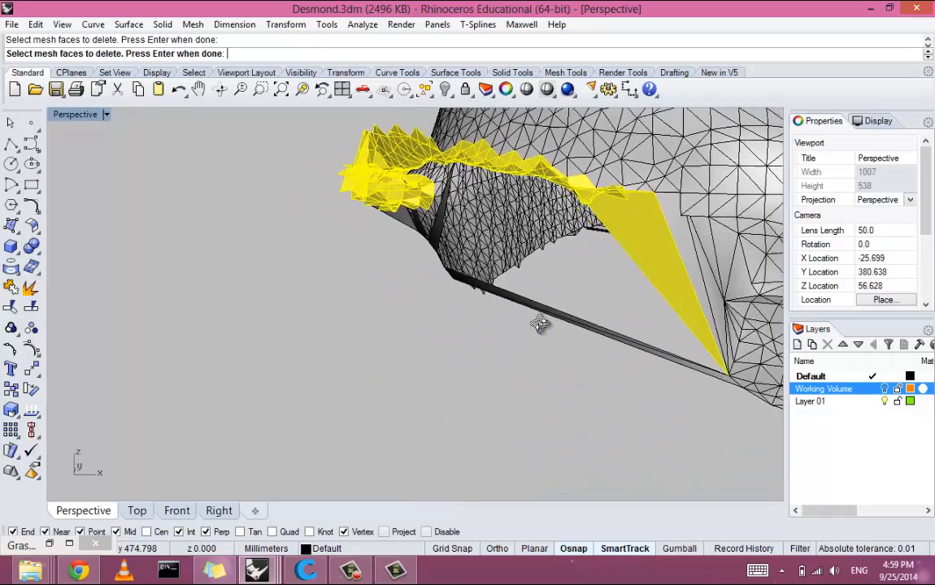
drag(540, 325, 621, 306)
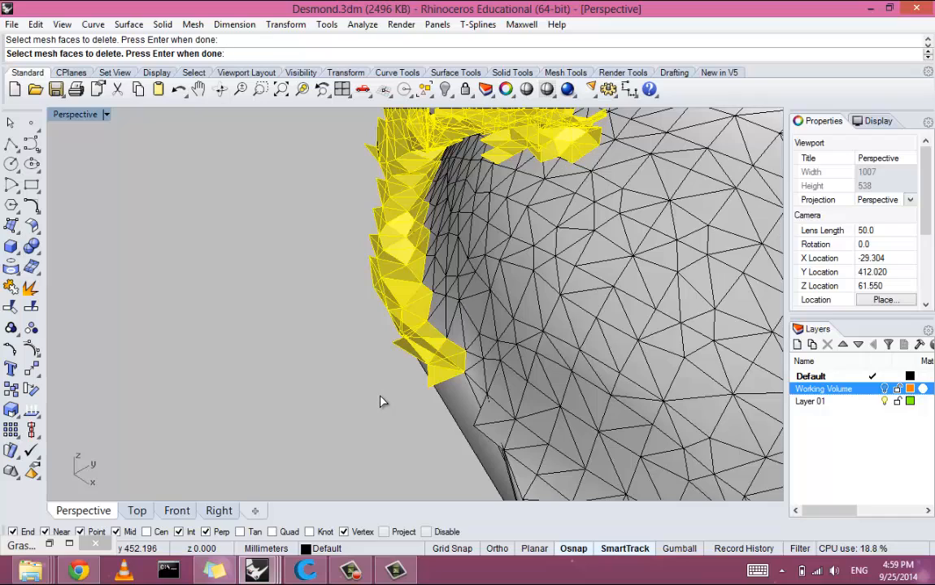
mouse_move(253, 177)
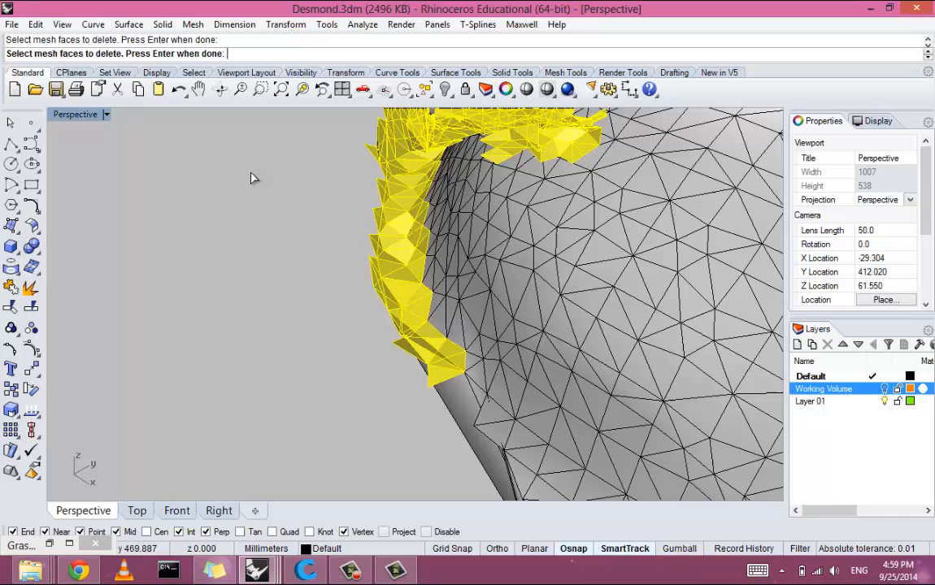
mouse_move(260, 182)
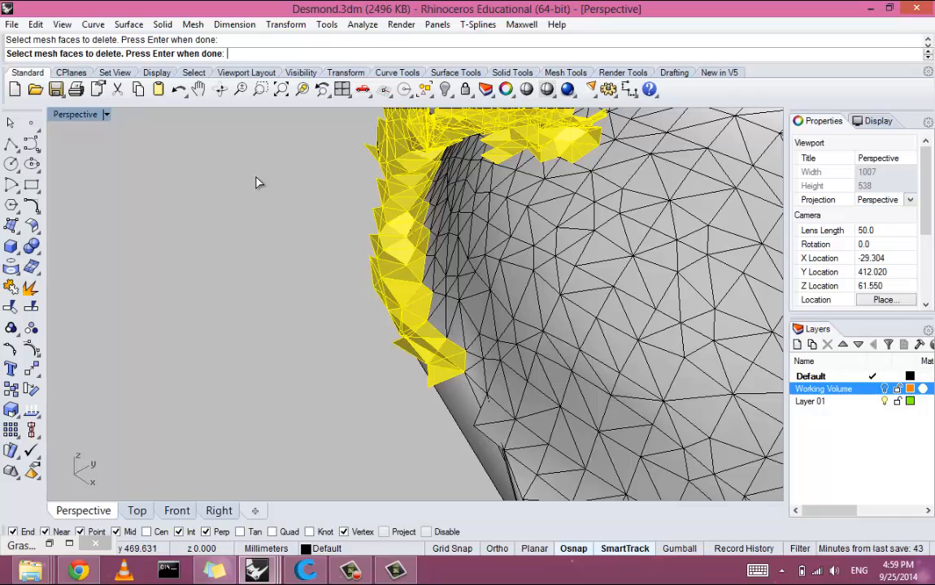
mouse_move(423, 312)
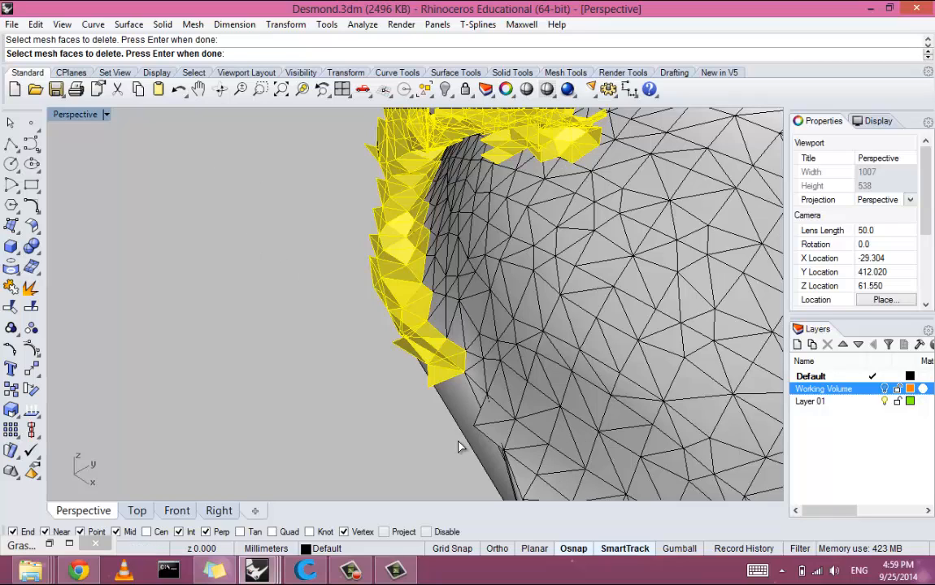
drag(462, 447, 264, 286)
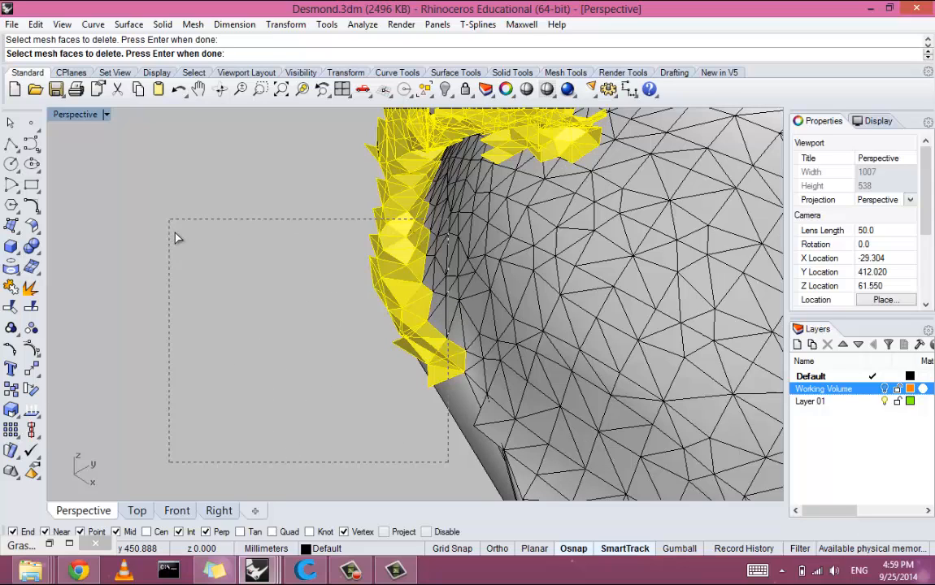
drag(179, 238, 419, 403)
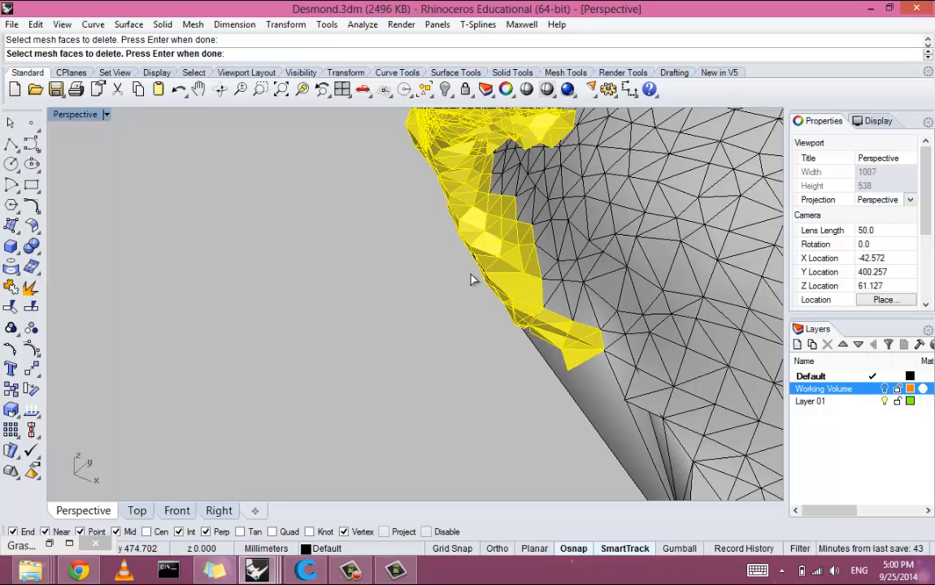
key(enter)
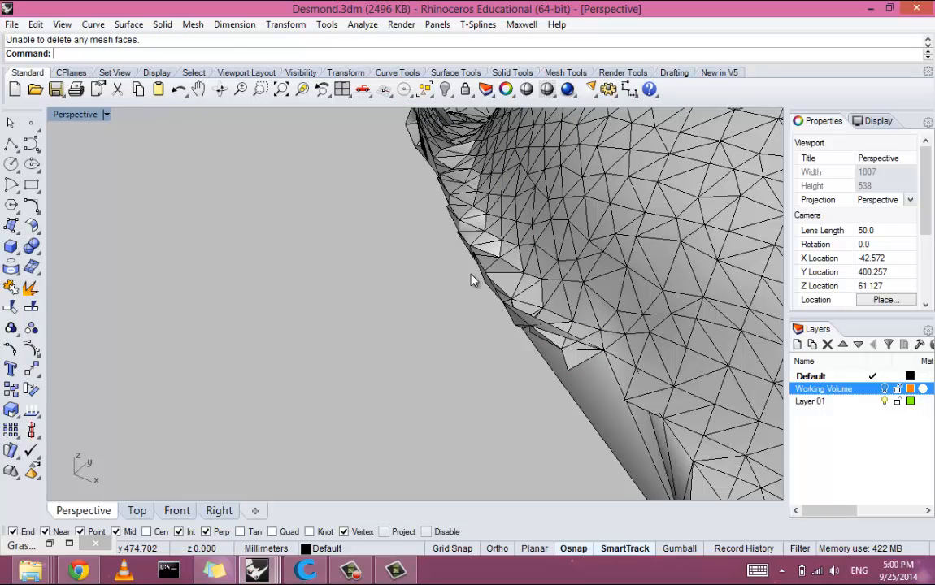
click(550, 234)
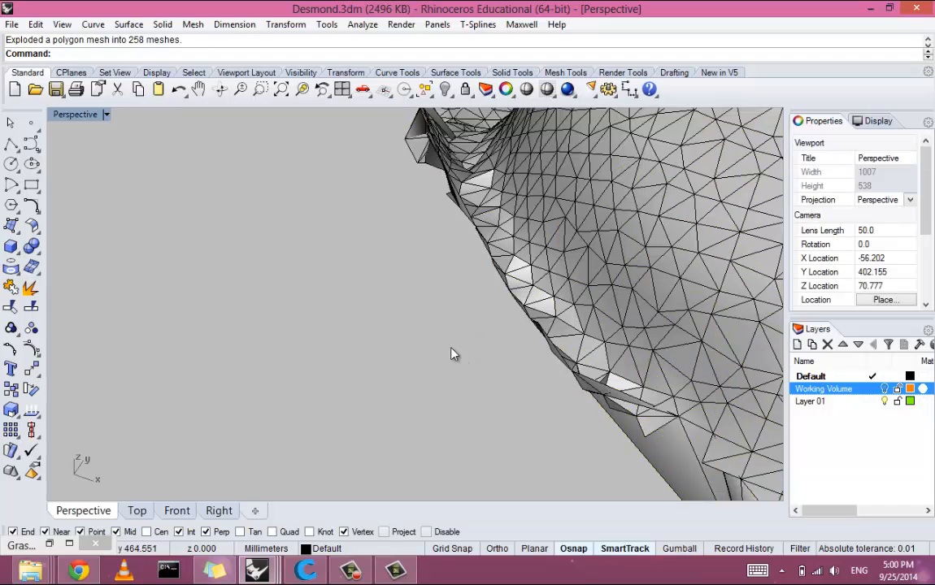
text(DE)
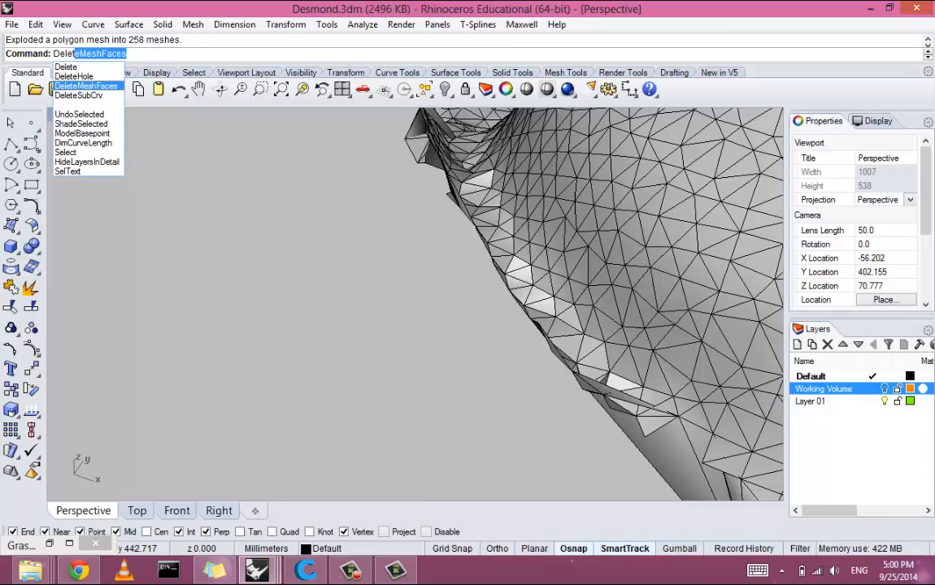
click(84, 85)
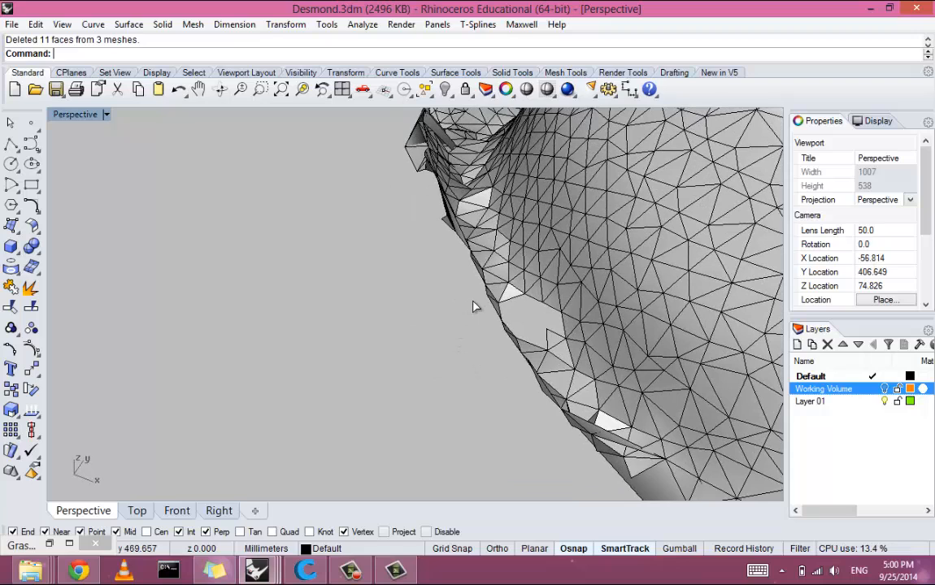
key(ctrl+z)
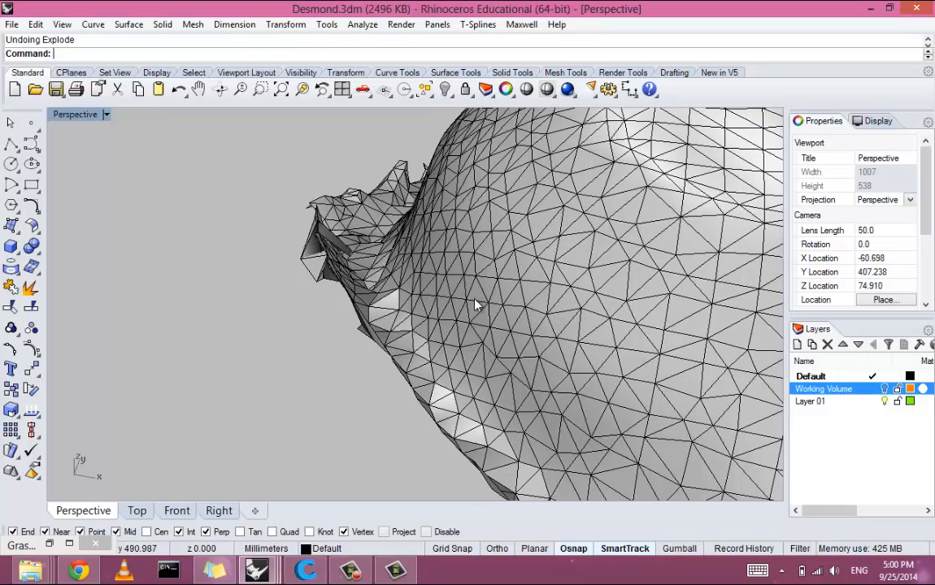
mouse_move(439, 328)
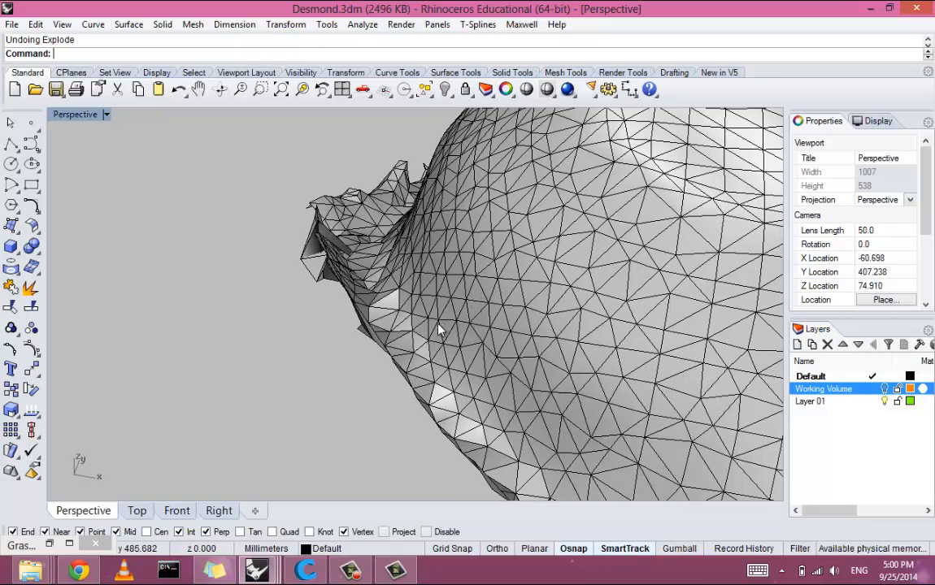
Explode the shoe mesh into pieces and pick a loose piece near the toe.
click(439, 329)
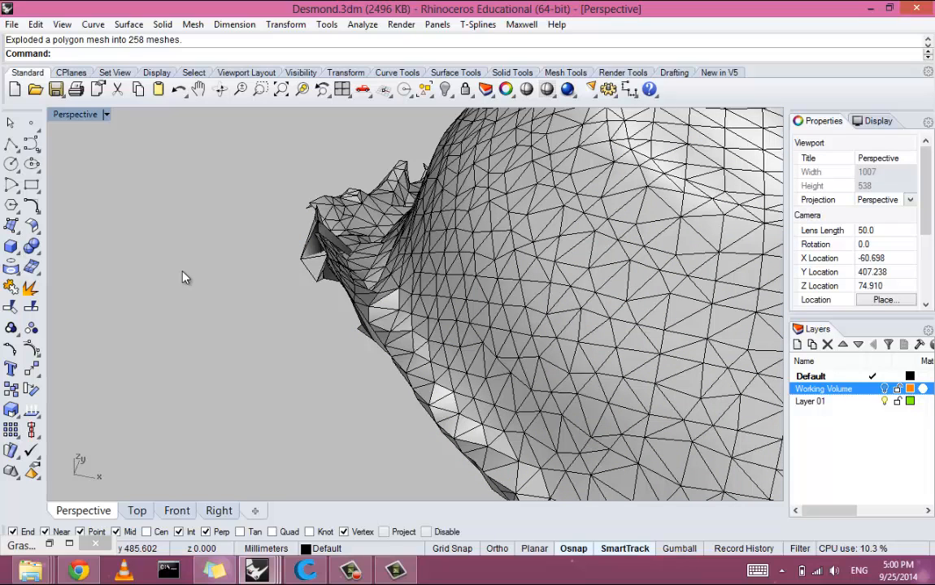
mouse_move(181, 274)
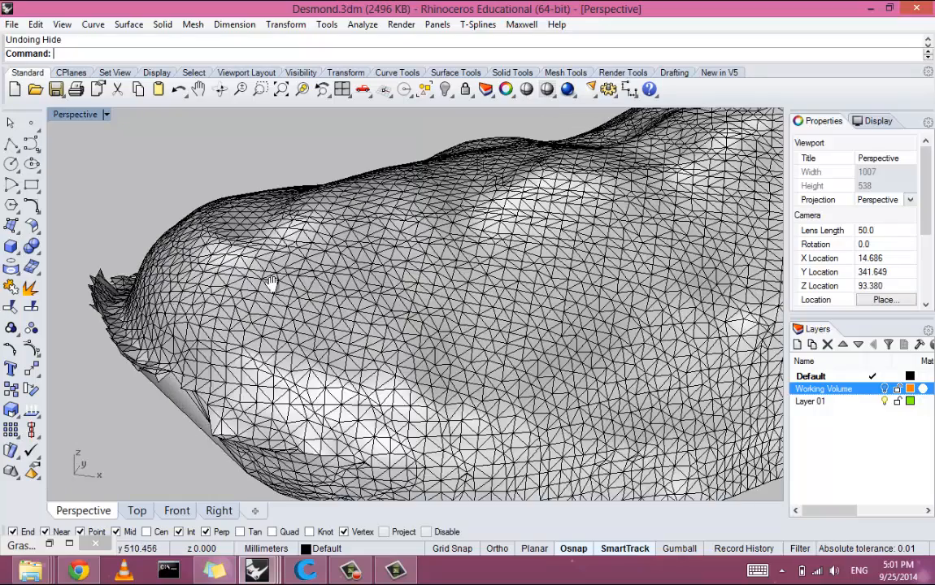
click(274, 279)
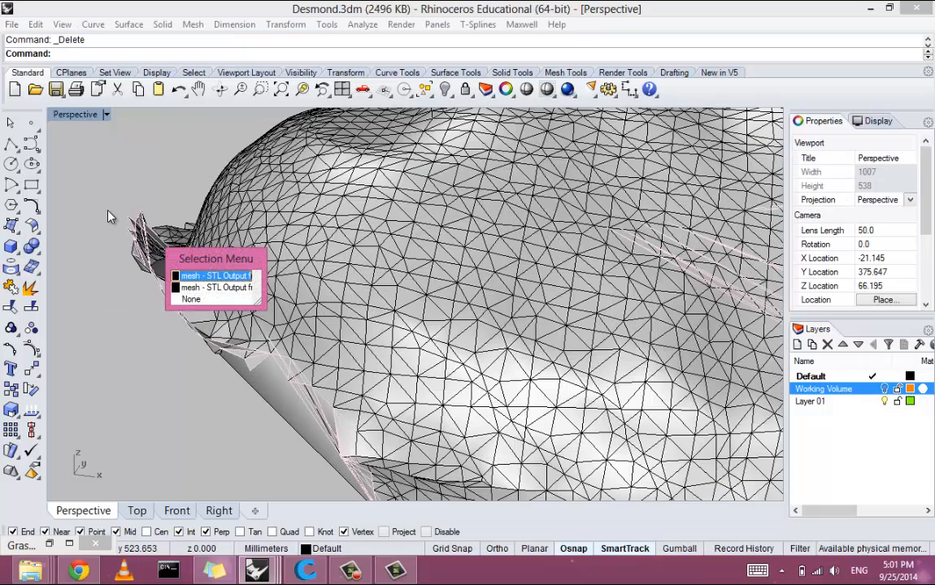
Choose the mesh piece from the Selection Menu of overlapping candidates.
click(215, 277)
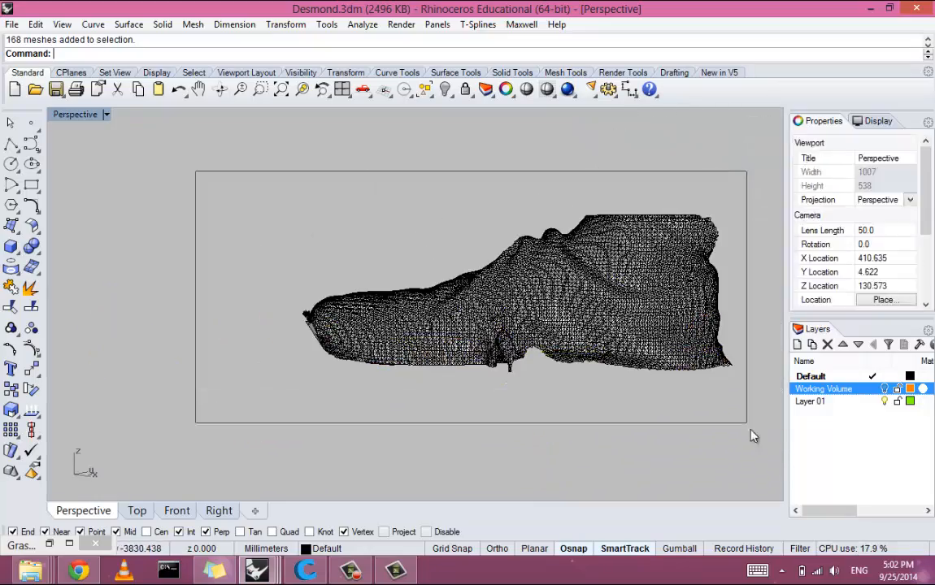
Gather all exploded mesh pieces into the selection and start Join.
click(572, 354)
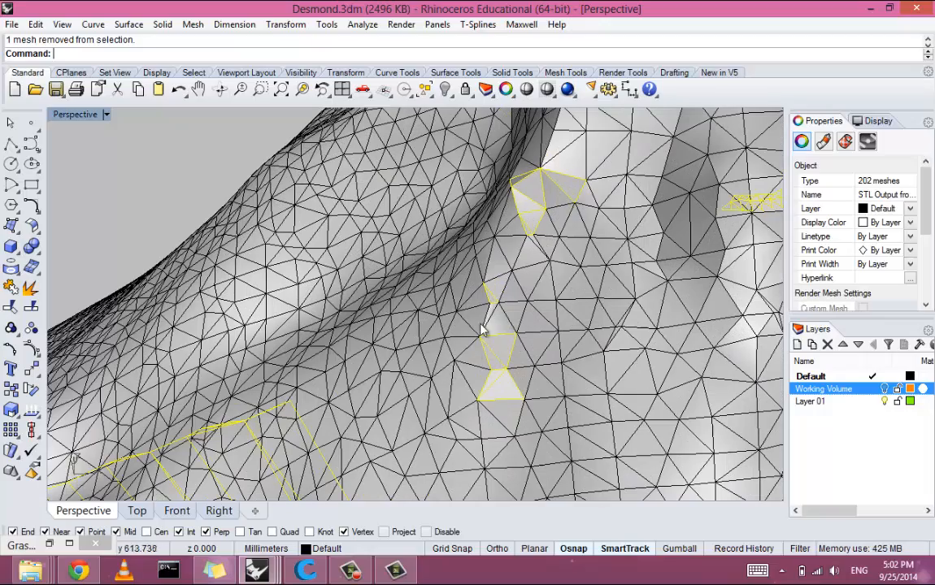
mouse_move(517, 355)
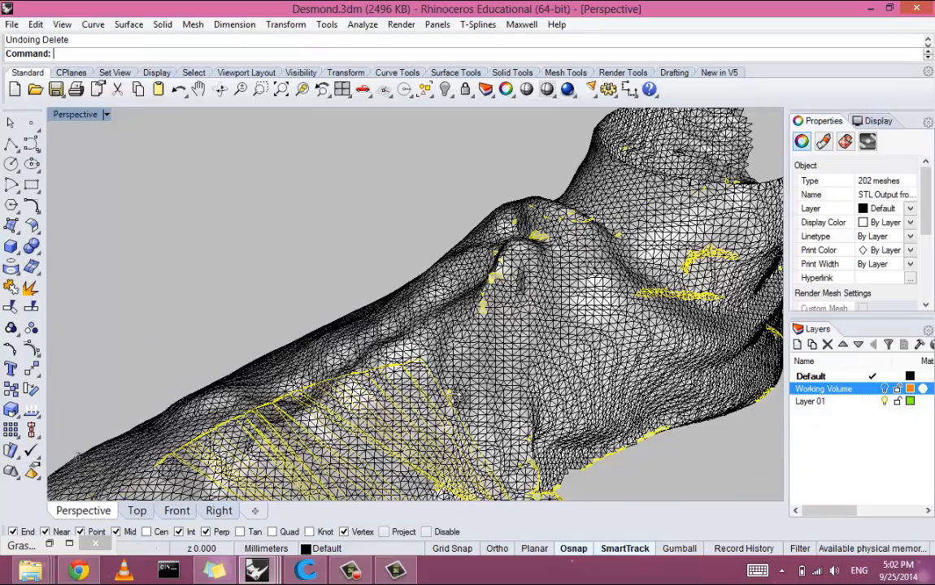
click(545, 396)
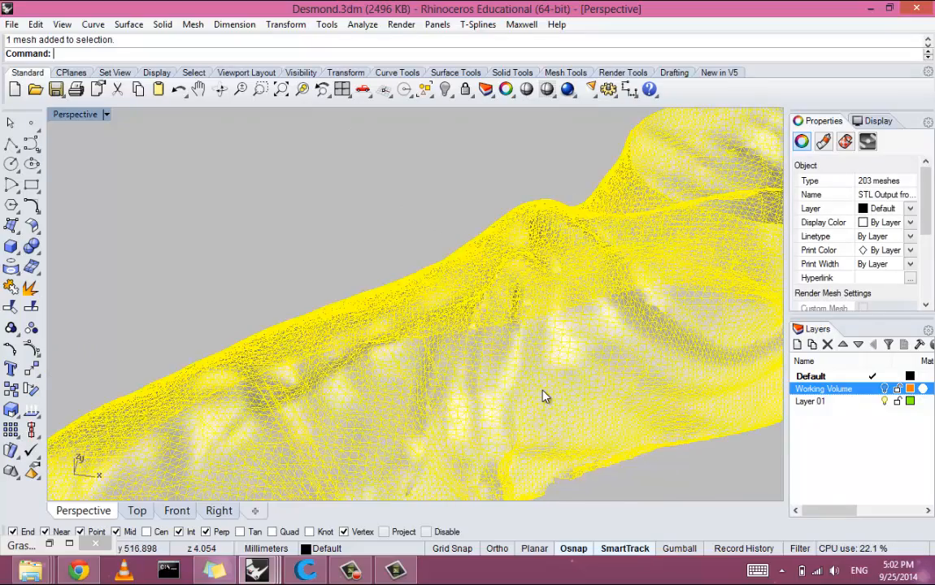
text(Join)
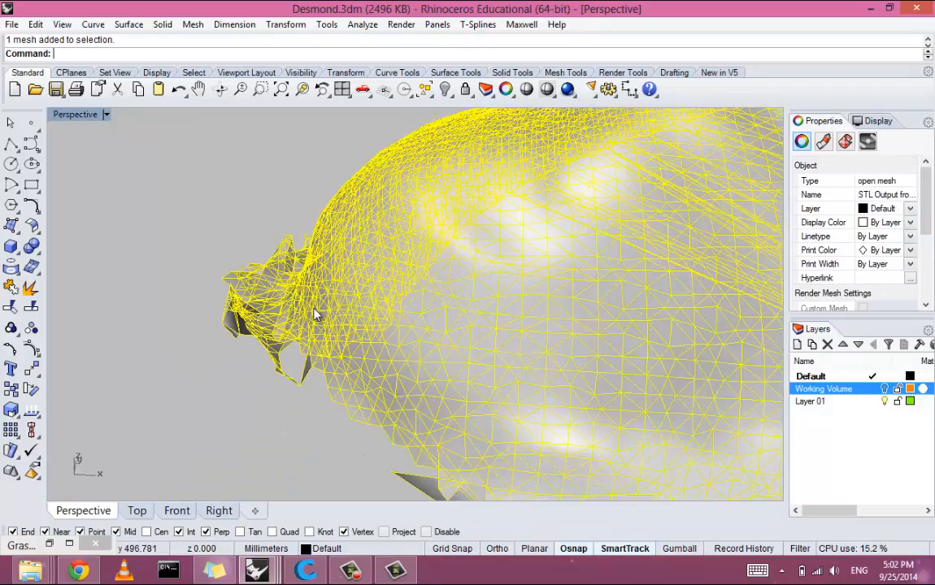
Start DeleteMeshFaces from the Delete autocomplete on the selected mesh.
text(Delete)
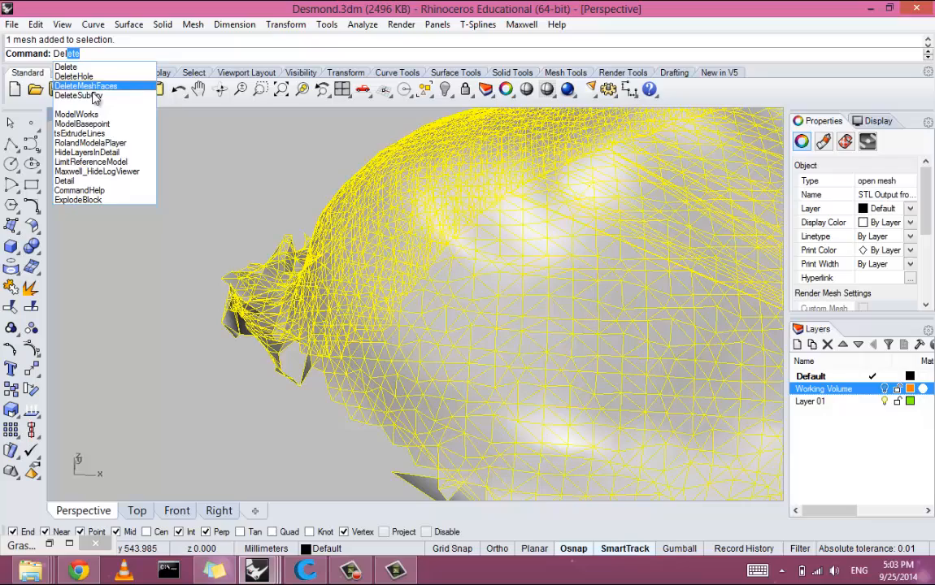
click(84, 86)
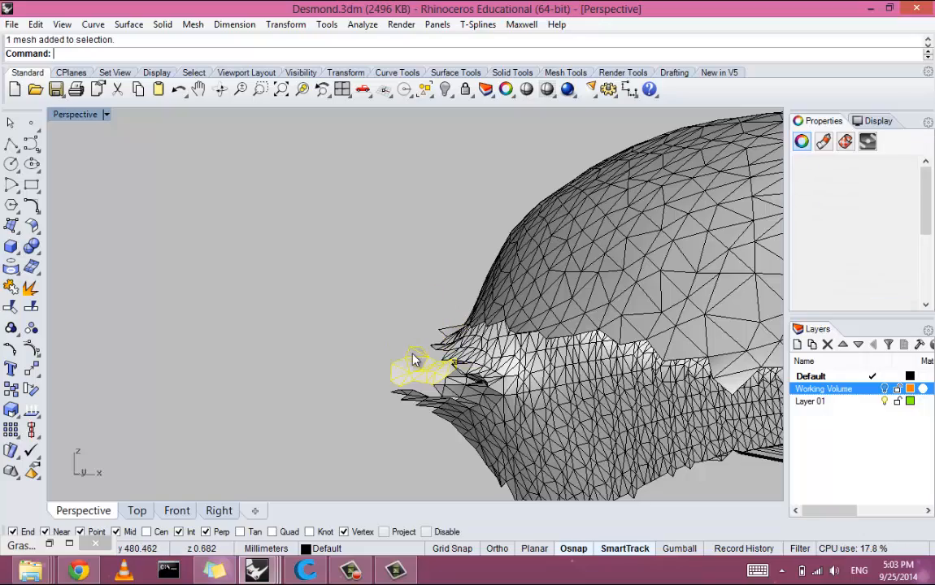
Delete the loose toe fragment and the 76 selected stray faces.
key(Delete)
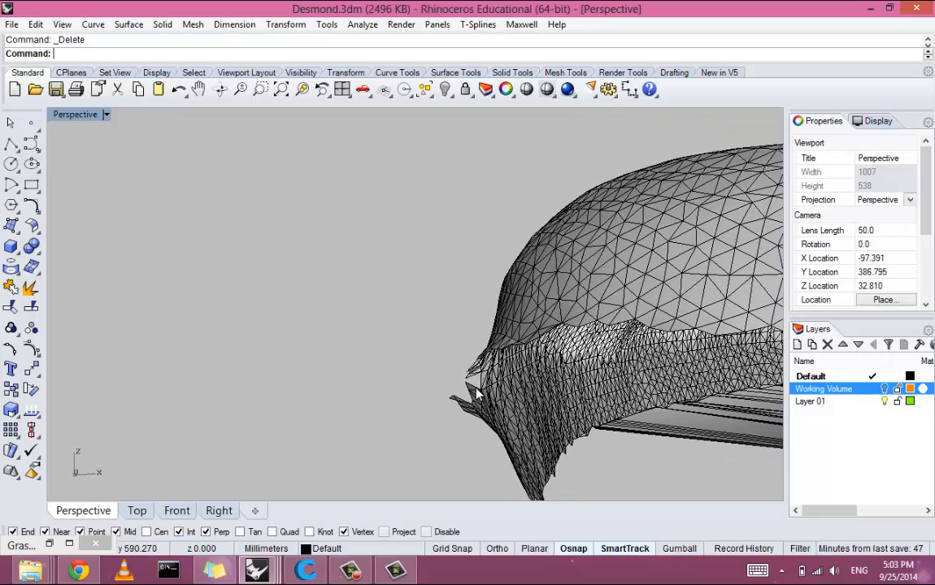
text(Delete)
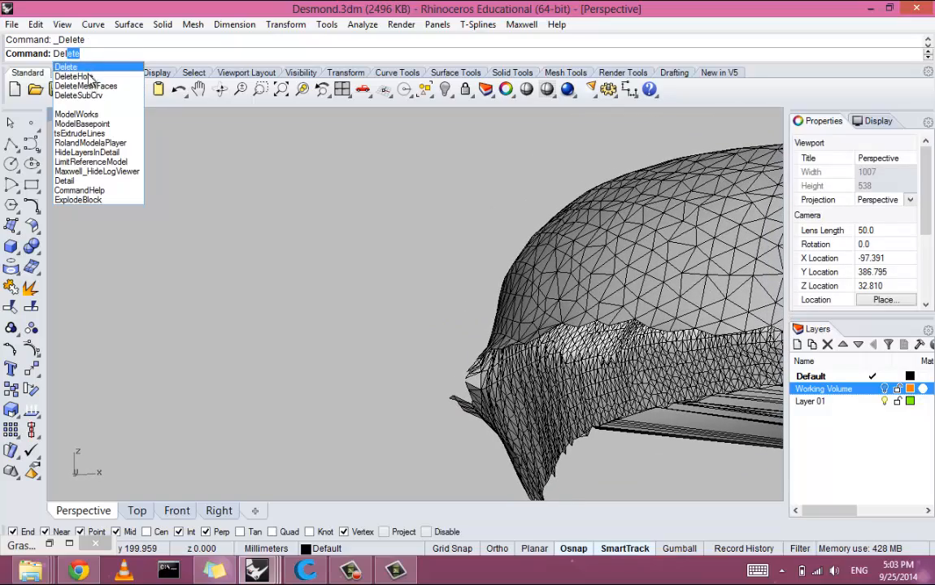
click(85, 85)
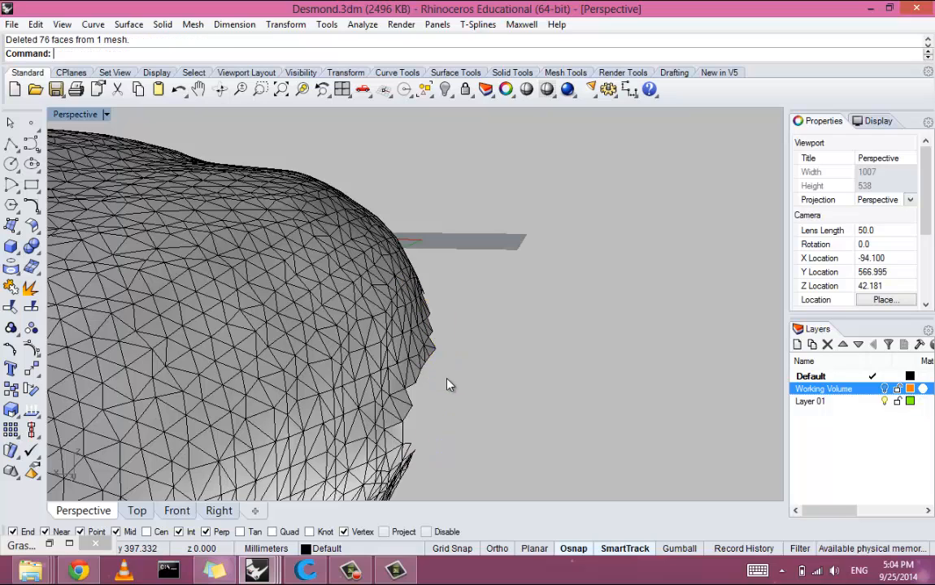
Orbit around the trimmed edge and under the shoe to check the result.
drag(452, 383, 415, 374)
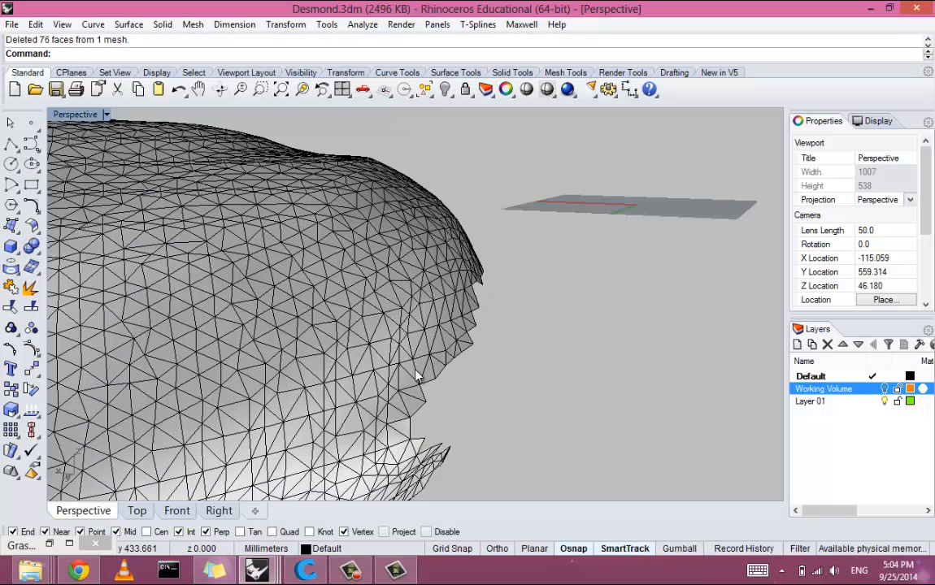
drag(414, 374, 212, 317)
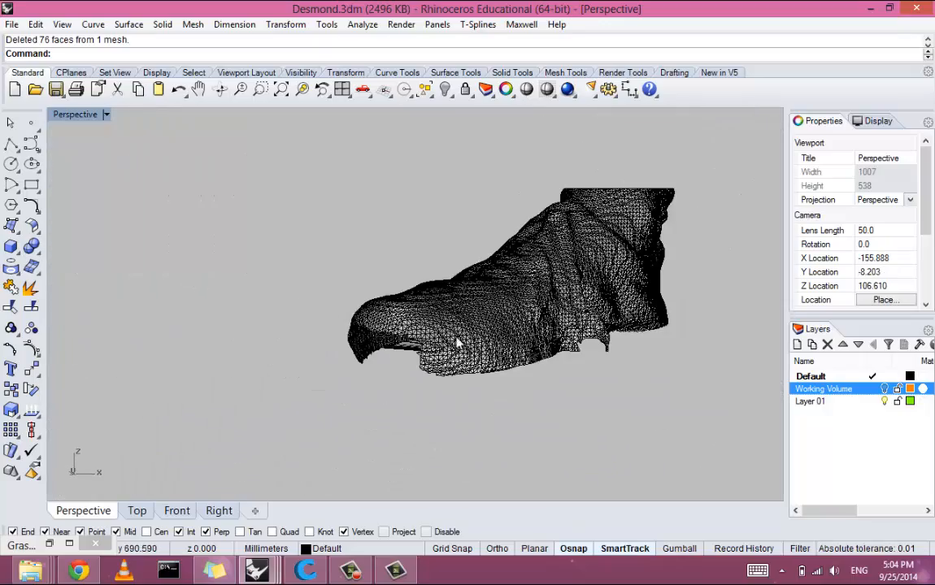
drag(455, 342, 528, 228)
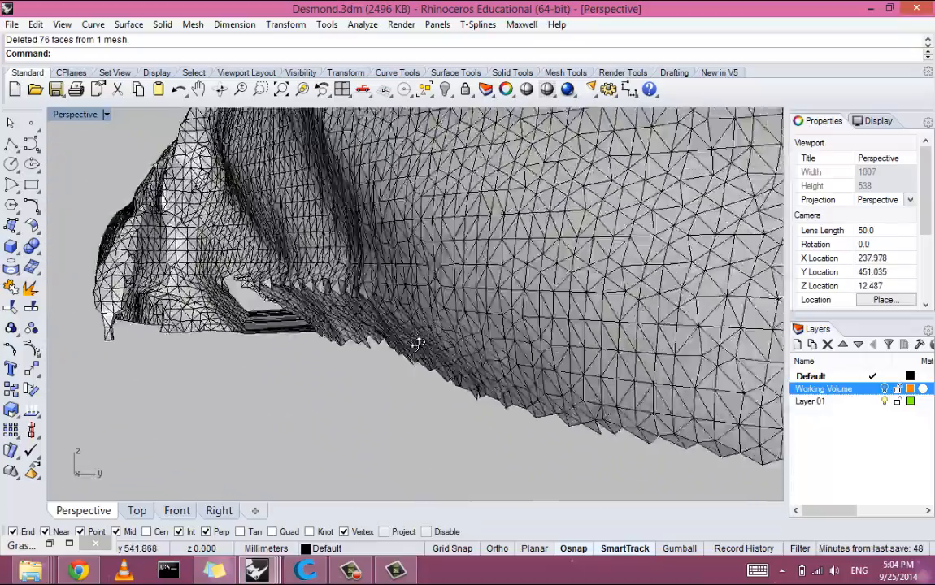
drag(415, 341, 442, 306)
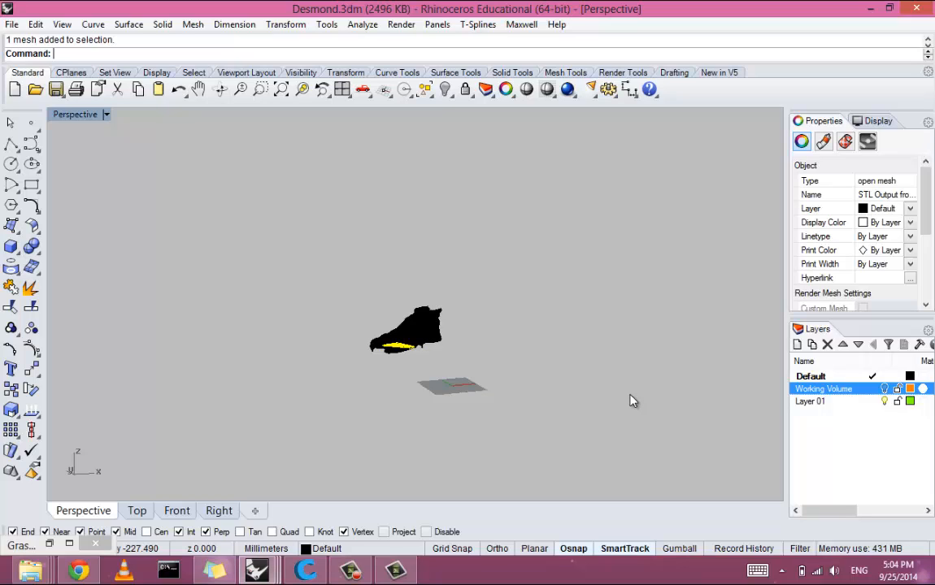
mouse_move(628, 396)
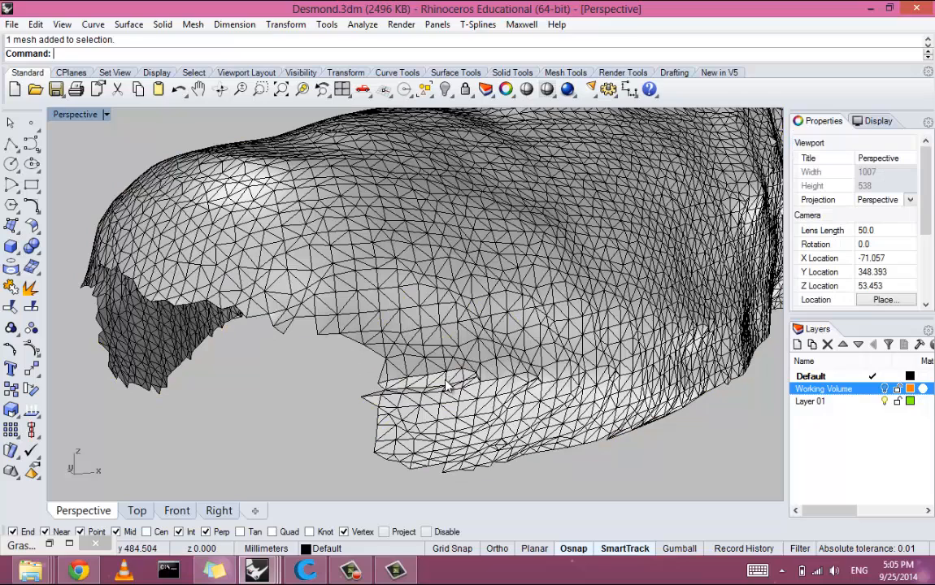
click(431, 382)
text(Wel)
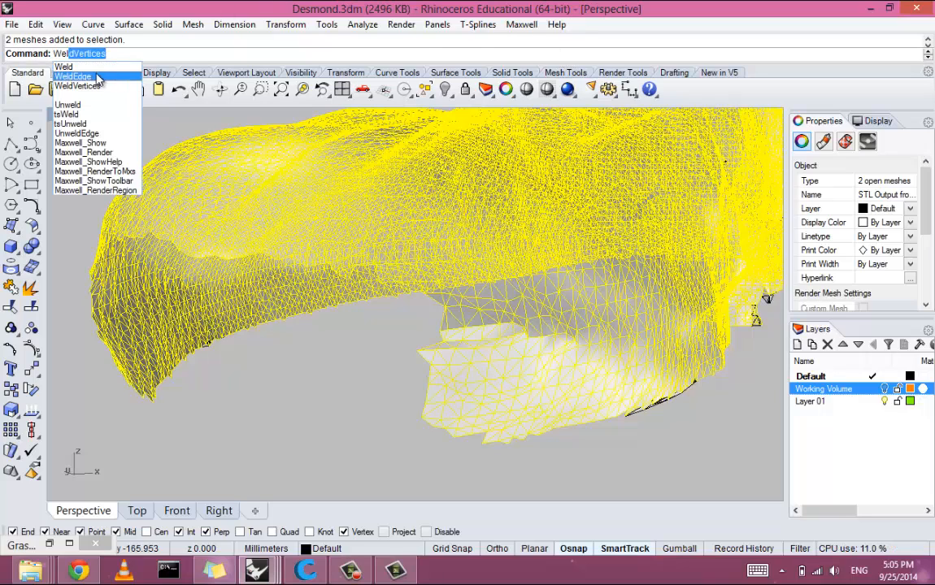
mouse_move(64, 66)
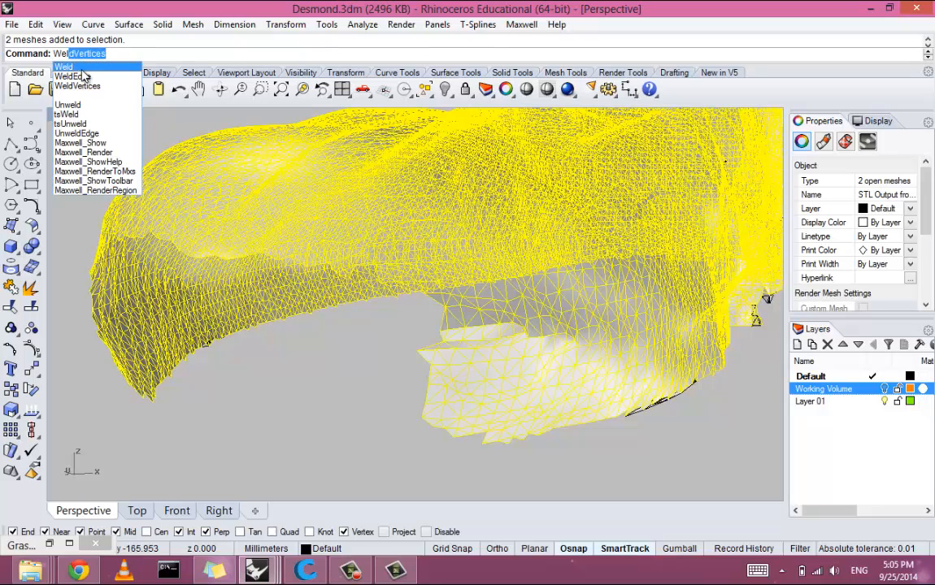
Weld the meshes at 180° angle tolerance, then undo it.
click(64, 67)
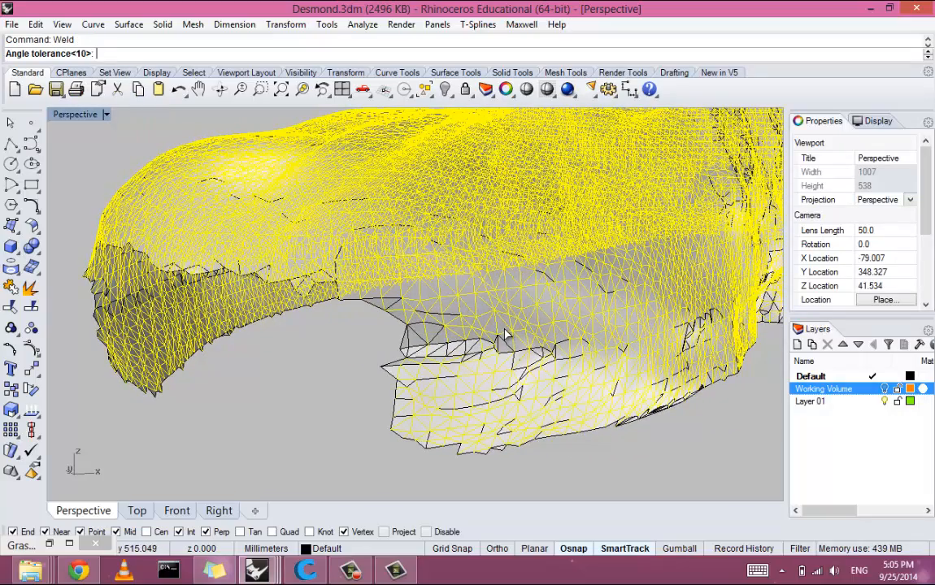
text(180)
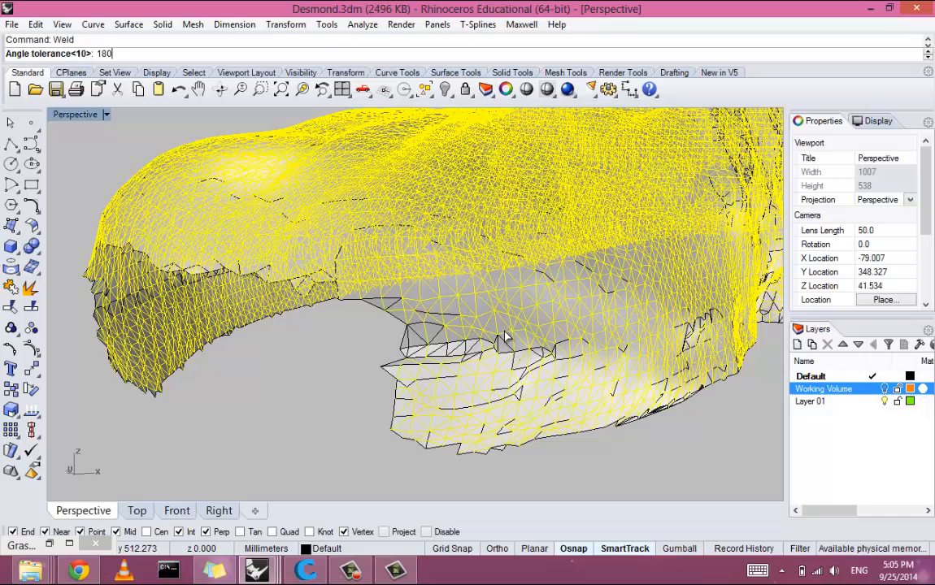
key(enter)
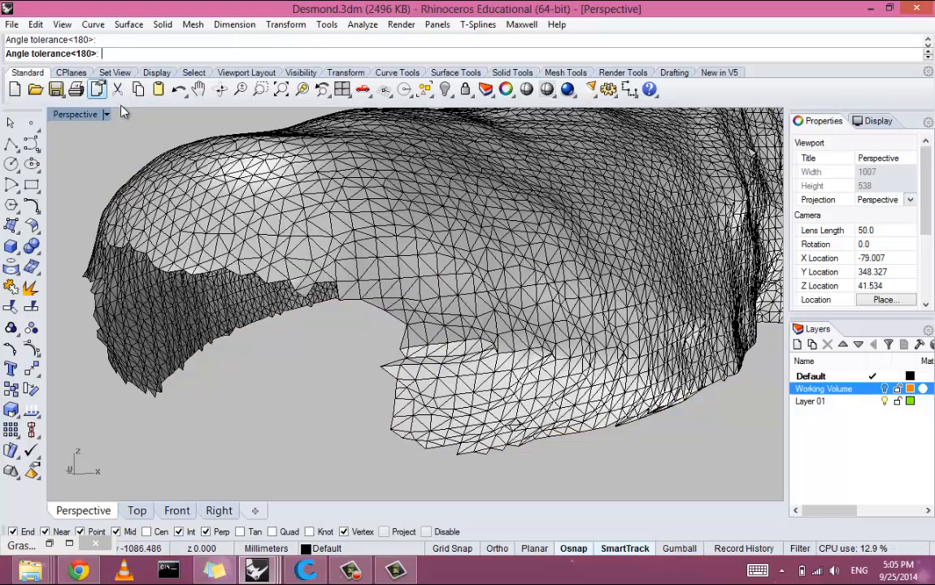
click(447, 350)
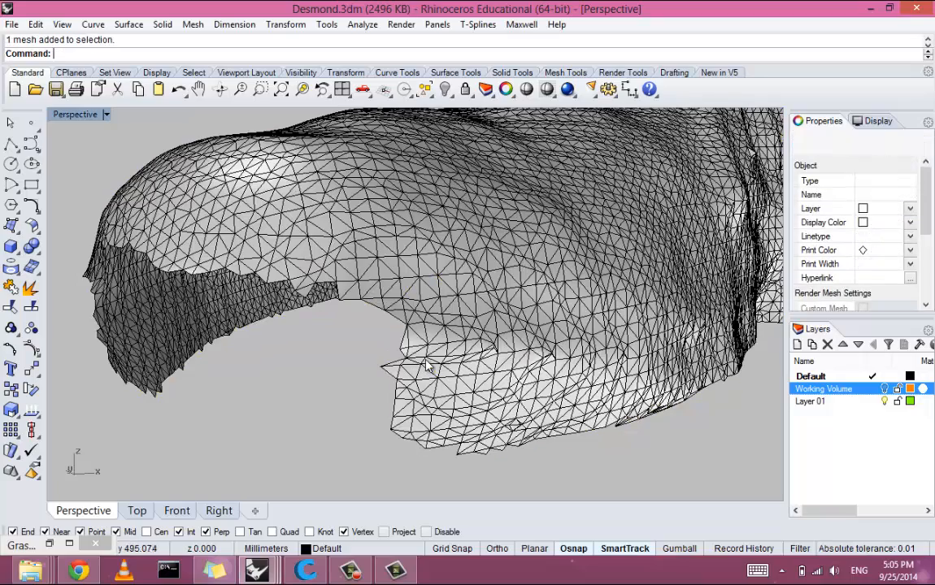
key(ctrl+z)
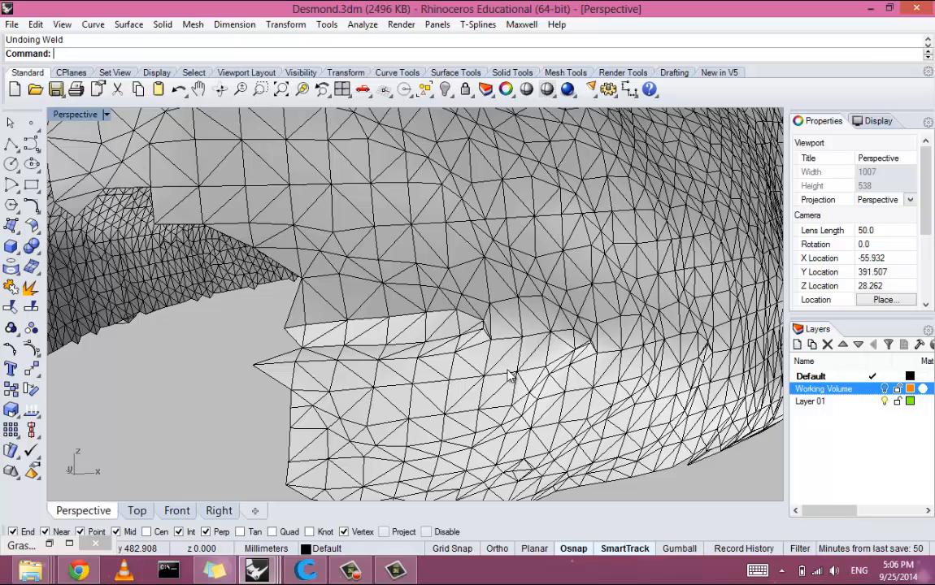
mouse_move(414, 357)
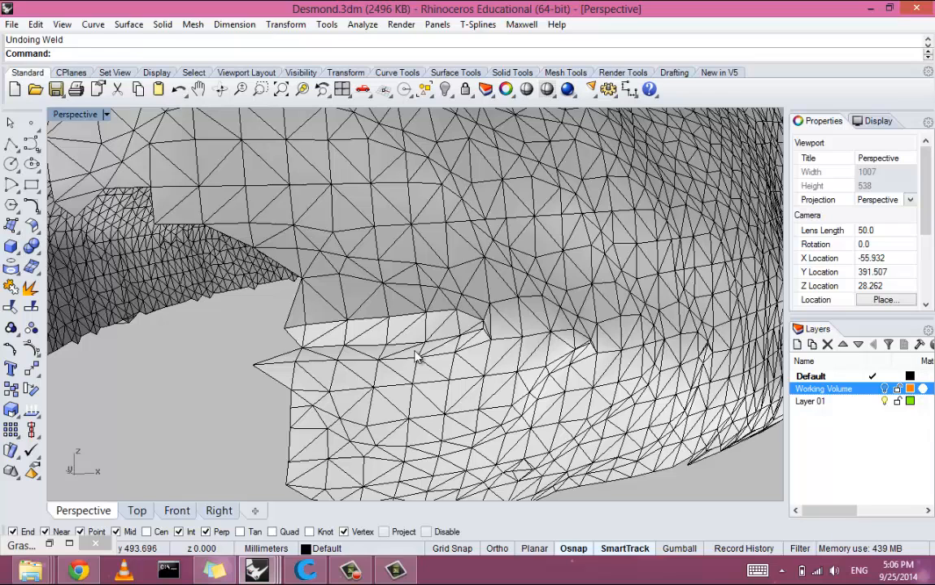
Re-weld the shoe mesh at 180° tolerance and inspect the smoothed surface.
click(344, 328)
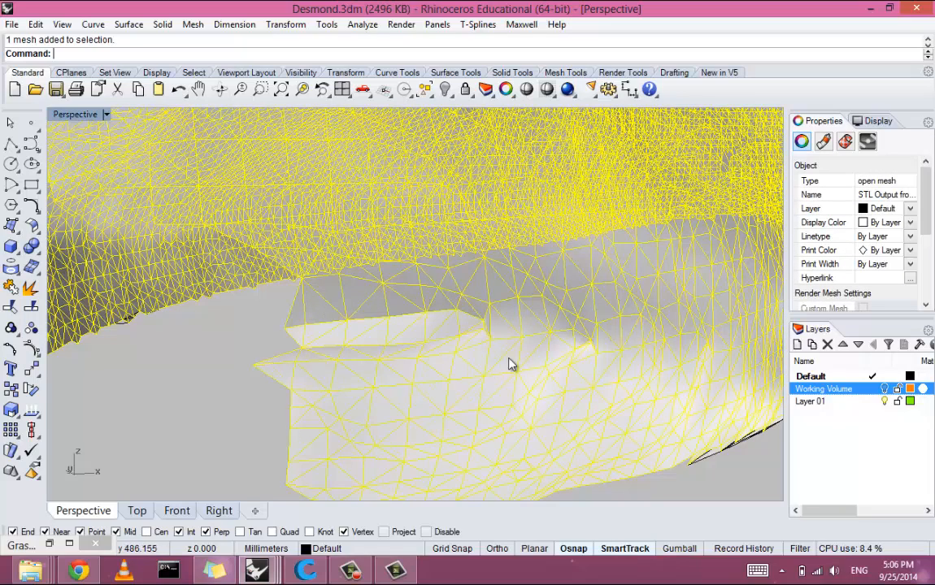
mouse_move(431, 293)
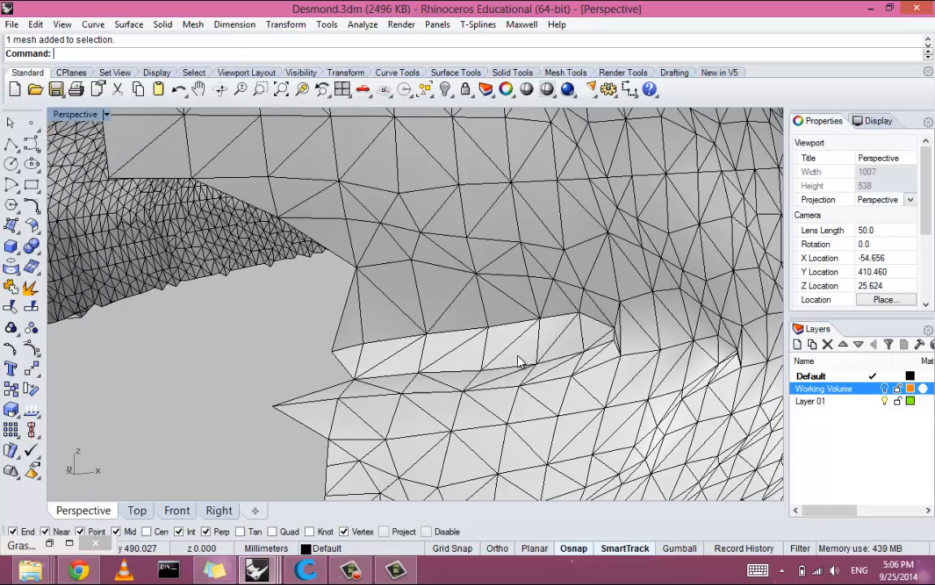
mouse_move(423, 345)
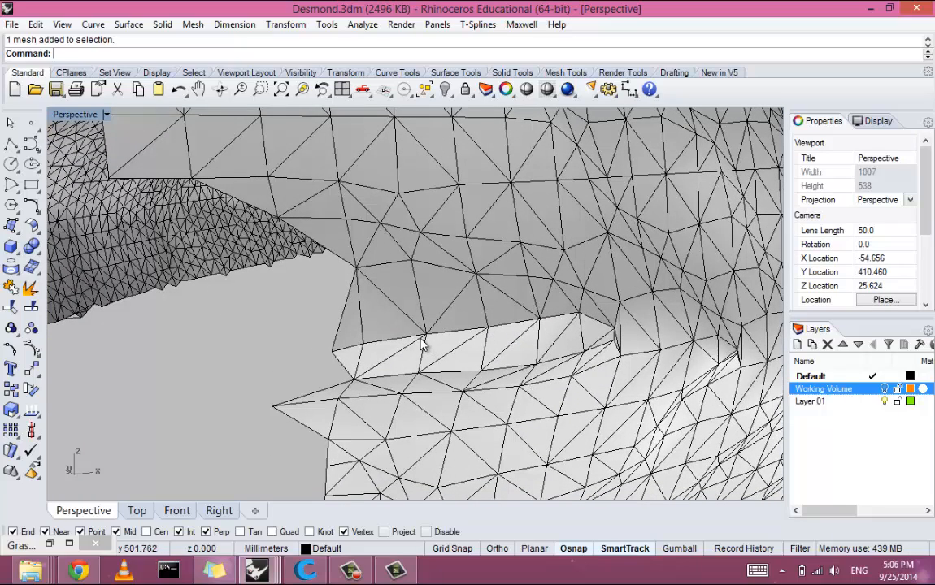
mouse_move(412, 366)
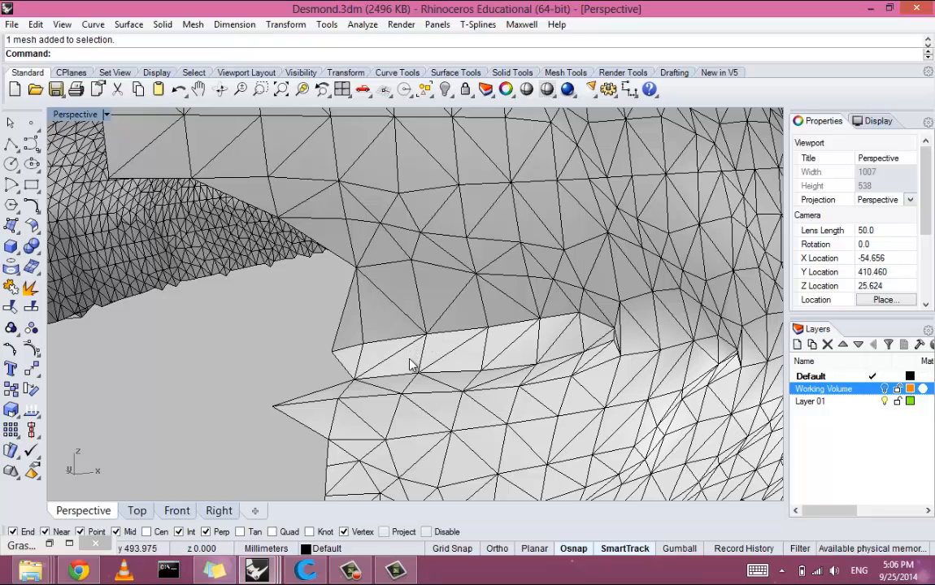
click(431, 364)
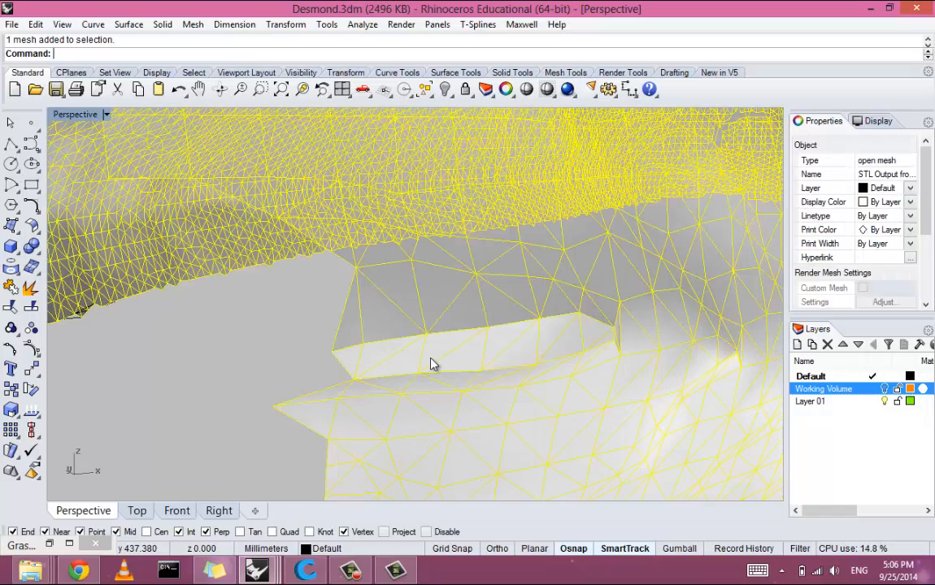
text(Web)
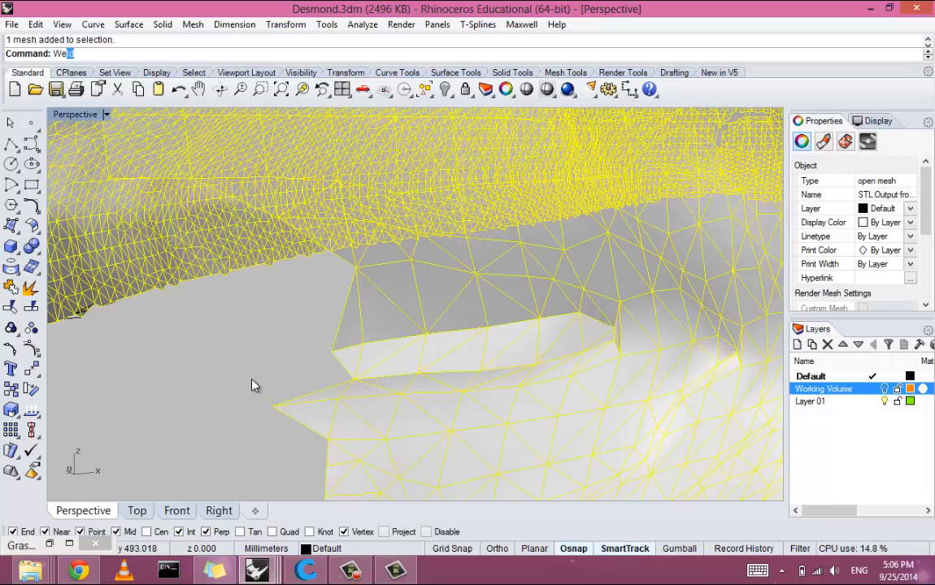
text(We)
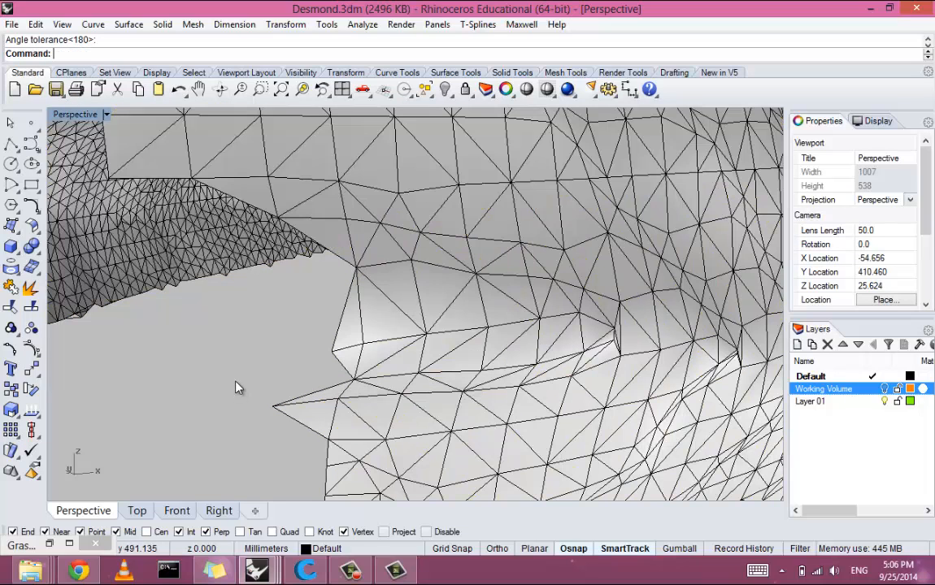
mouse_move(429, 416)
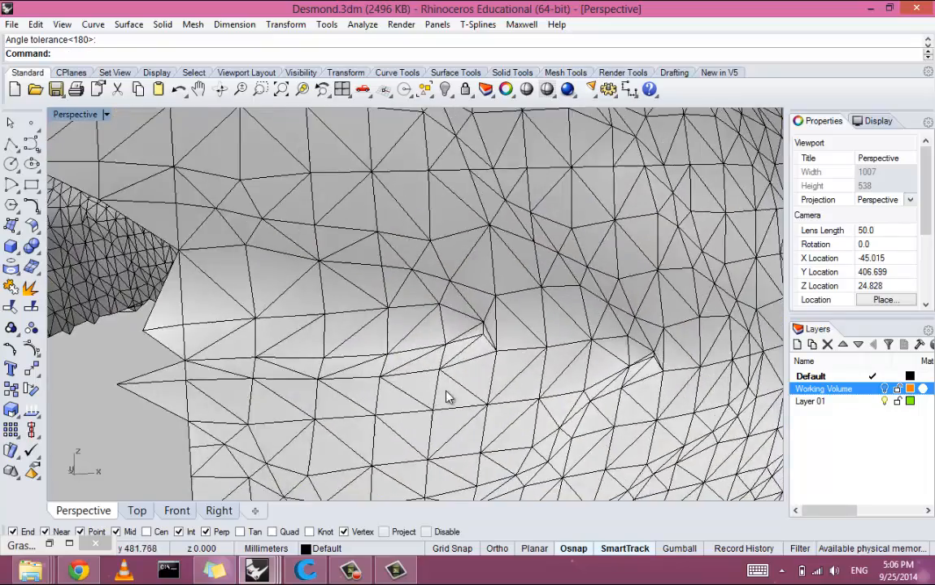
drag(448, 395, 439, 426)
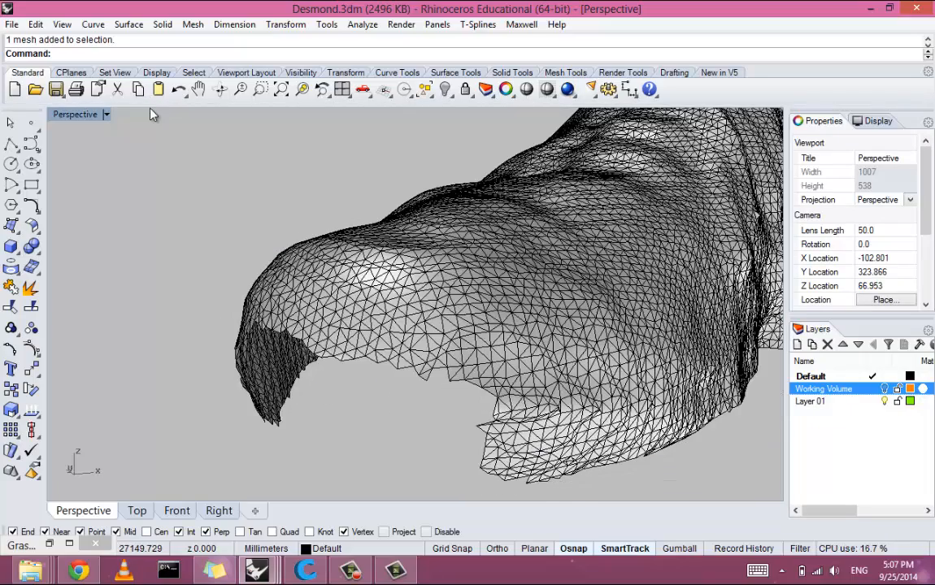
Run FillMeshHole on the bottom boundary edge and orbit to inspect the capped opening.
text(FillMeshHole)
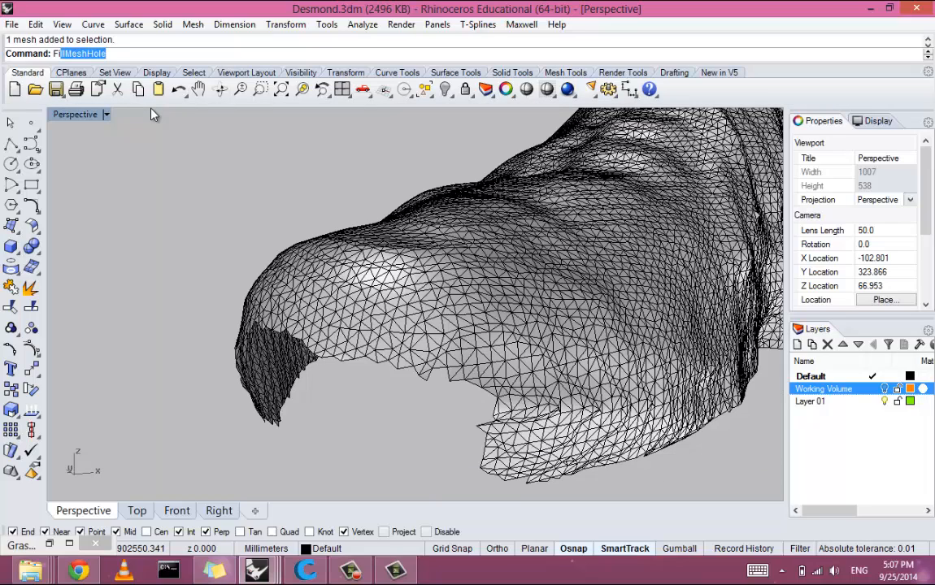
key(enter)
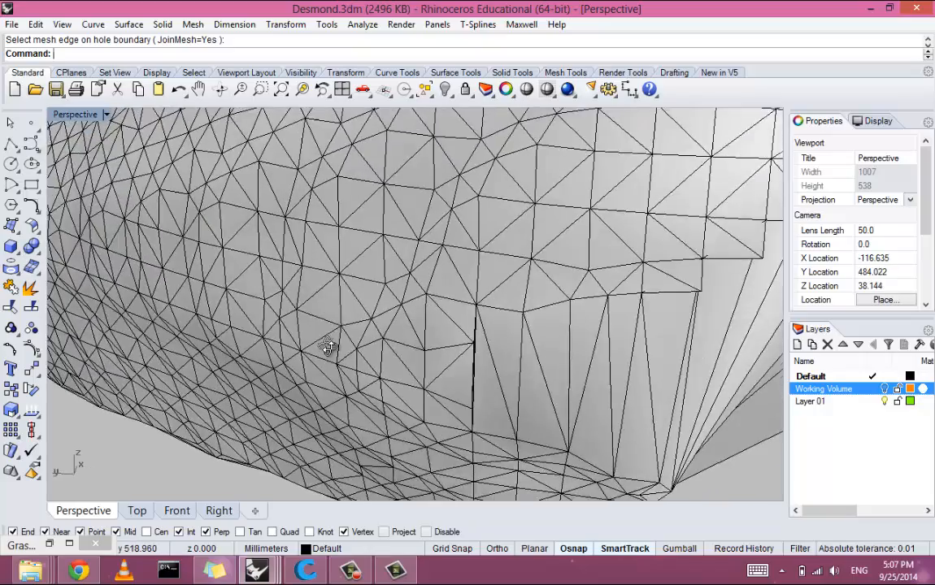
drag(325, 341, 553, 301)
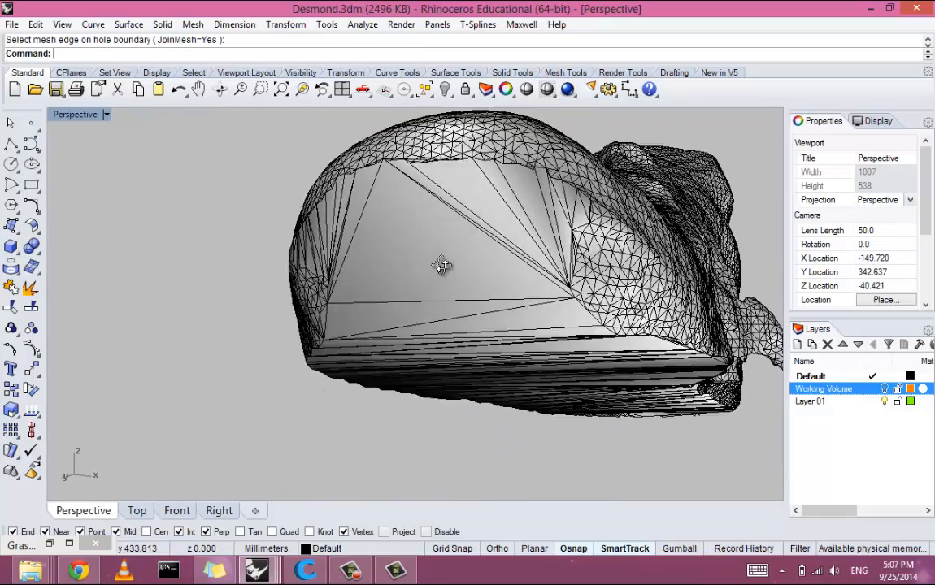
drag(443, 263, 475, 312)
text(Po)
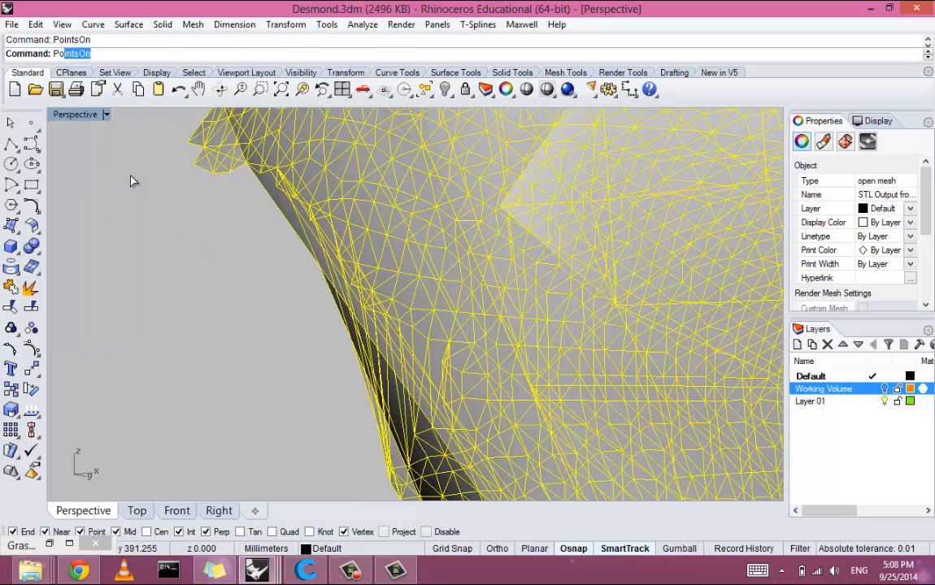
Delete the mesh points at the pointed tip, inspect the gap, then view the whole shoe top.
drag(171, 121, 226, 211)
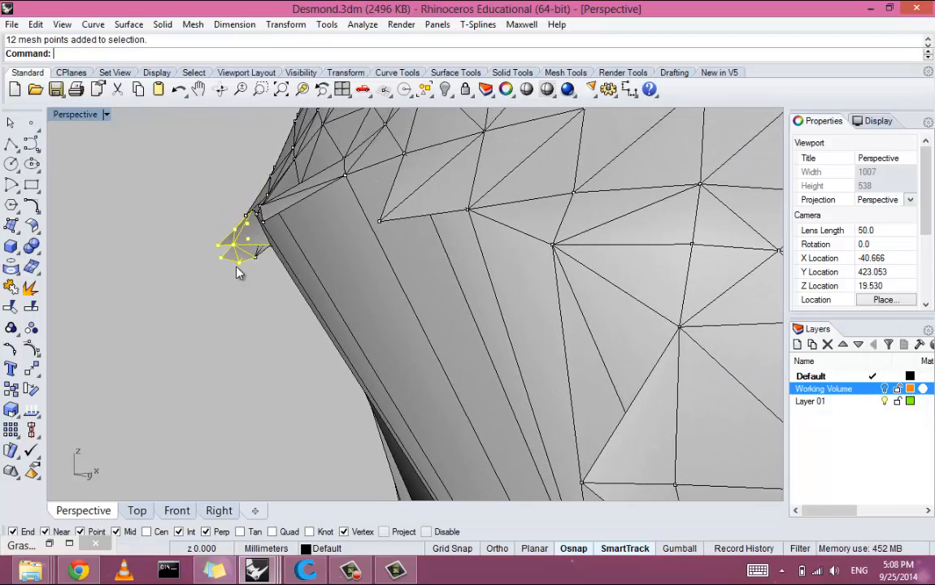
key(Delete)
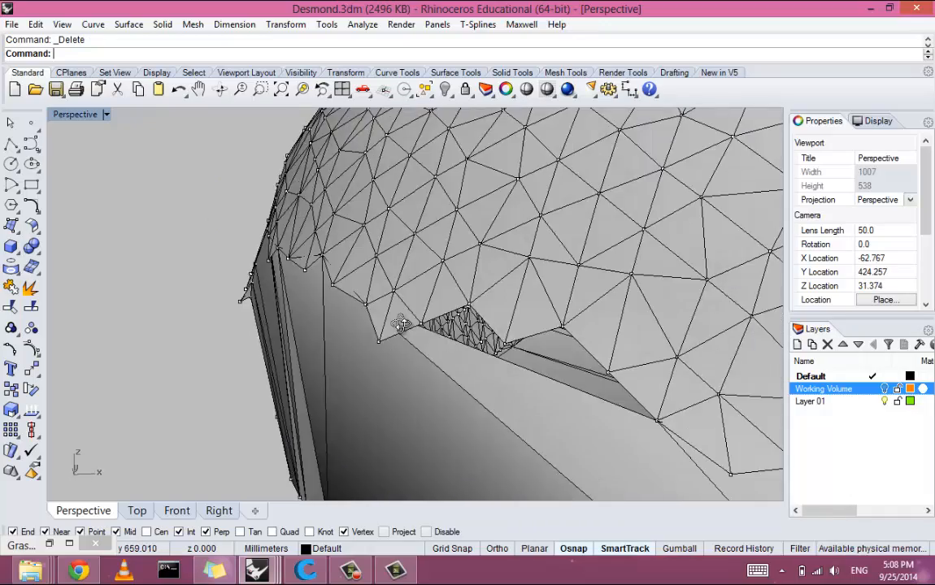
drag(399, 326, 474, 356)
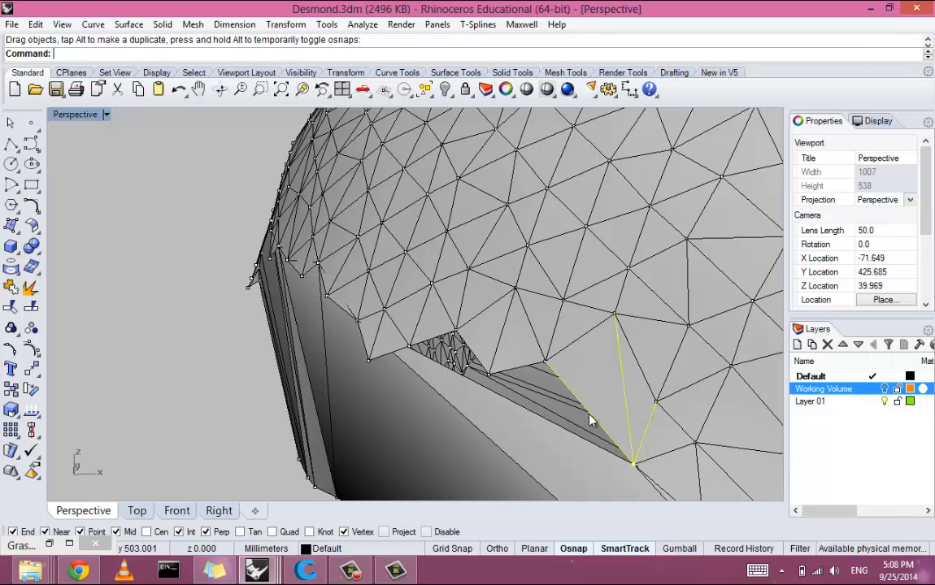
mouse_move(458, 356)
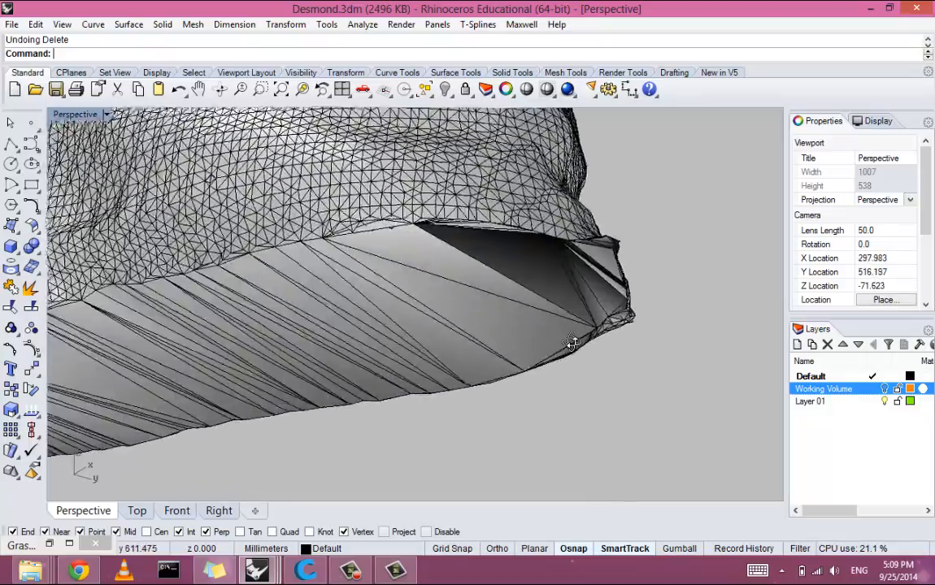
drag(572, 345, 611, 361)
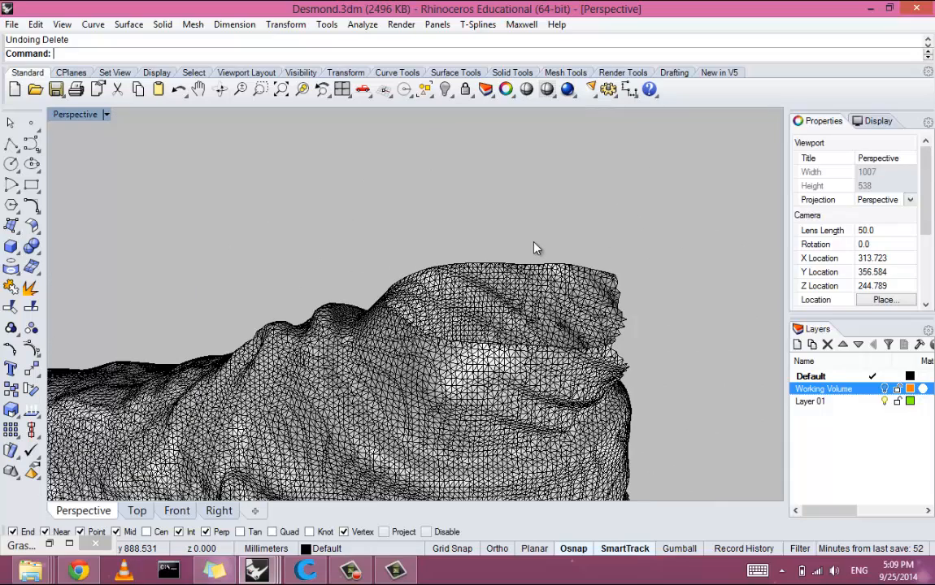
Try FillMeshHole and MeshFromPoints without keeping them, then show the Mesh Tools toolbar.
text(Fl)
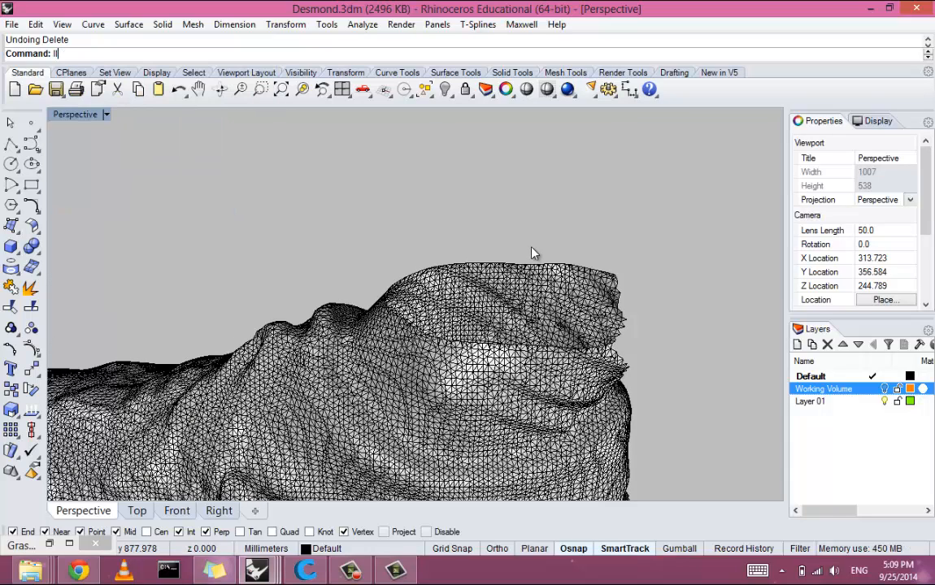
text(FillMeshHole)
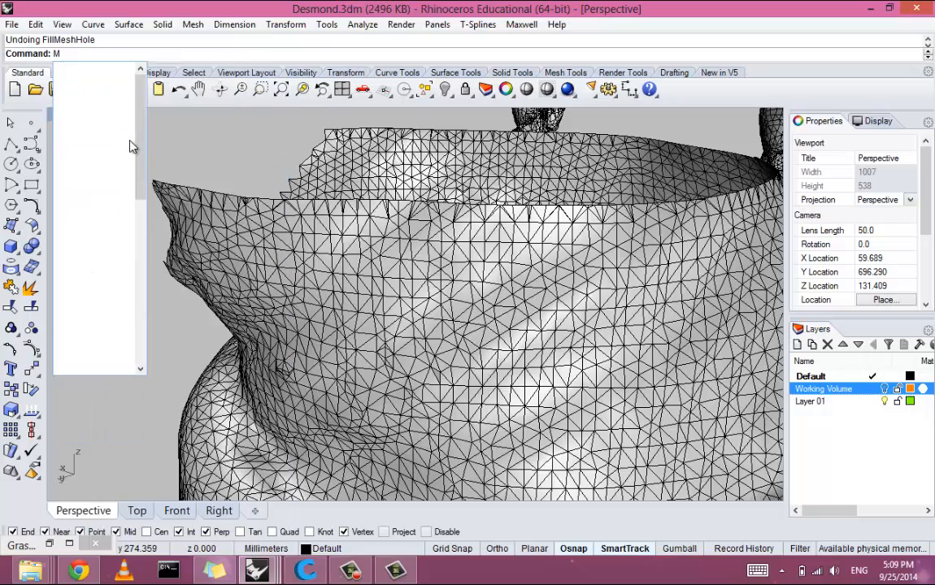
text(MeshFromPoints)
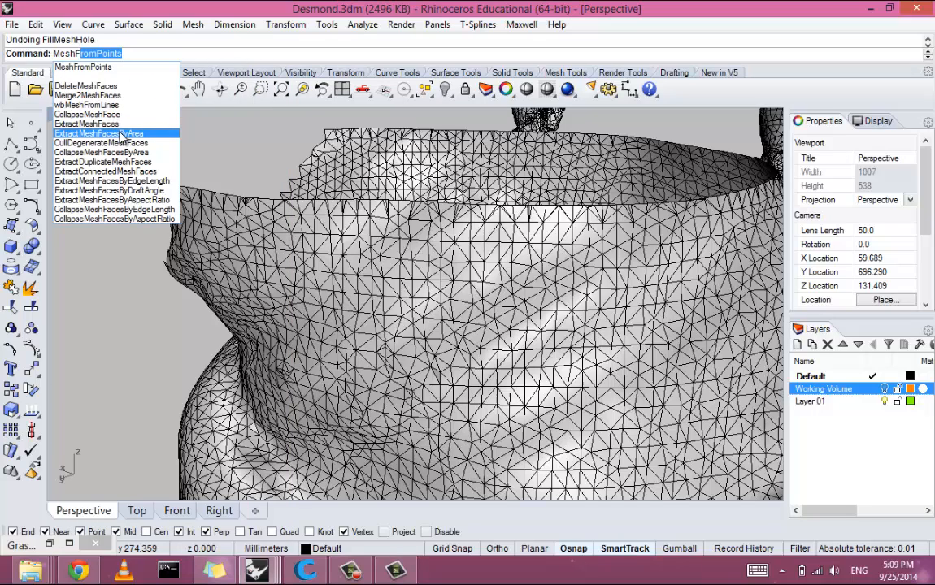
mouse_move(88, 123)
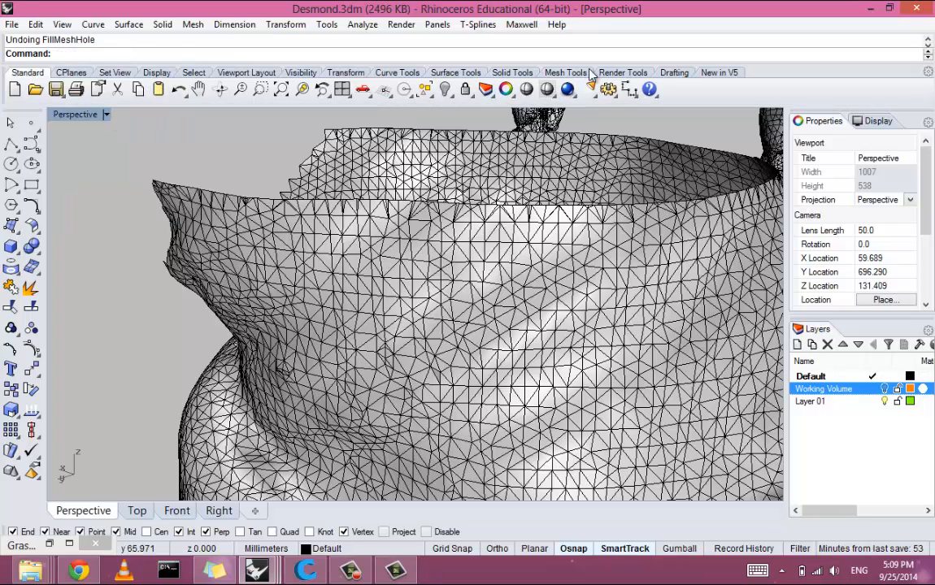
click(565, 72)
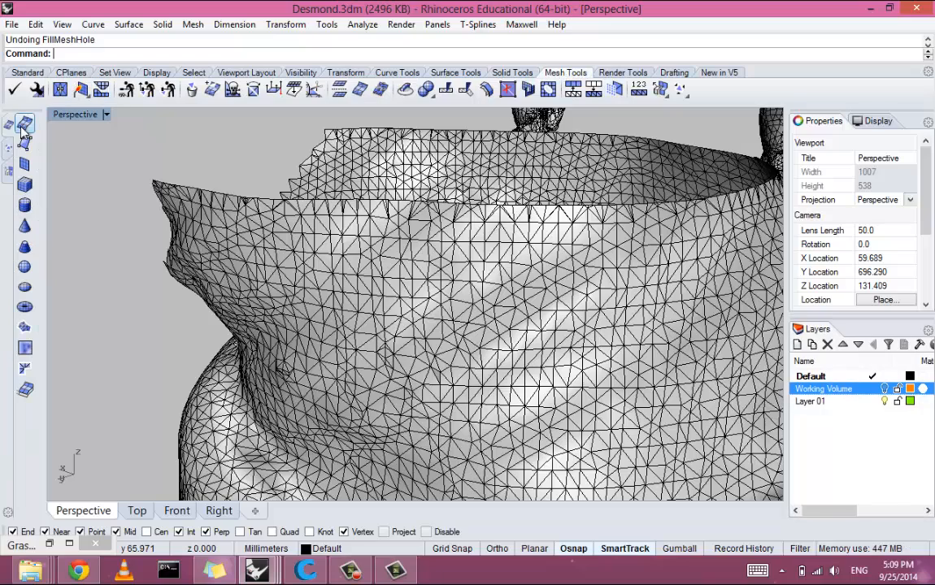
Build a single polygon mesh face snapped to vertices on the shoe's upper edge.
click(26, 143)
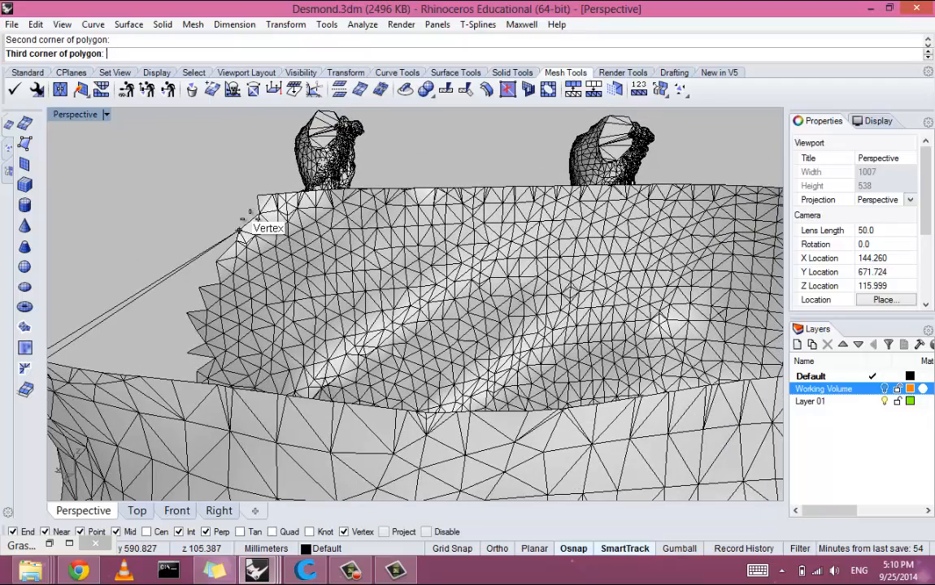
click(251, 210)
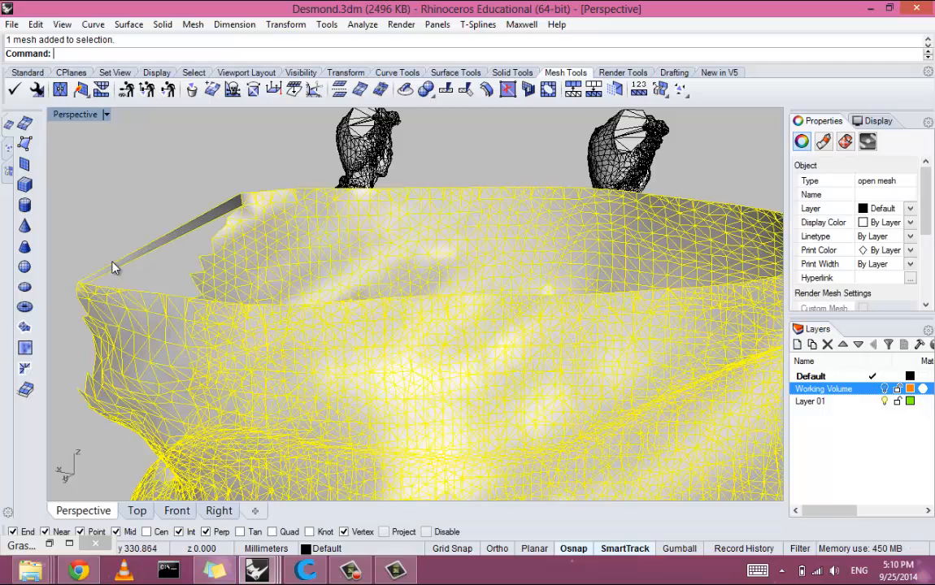
Fill the large top opening with FillMeshHole and orbit out to see the capped shoe.
text(F)
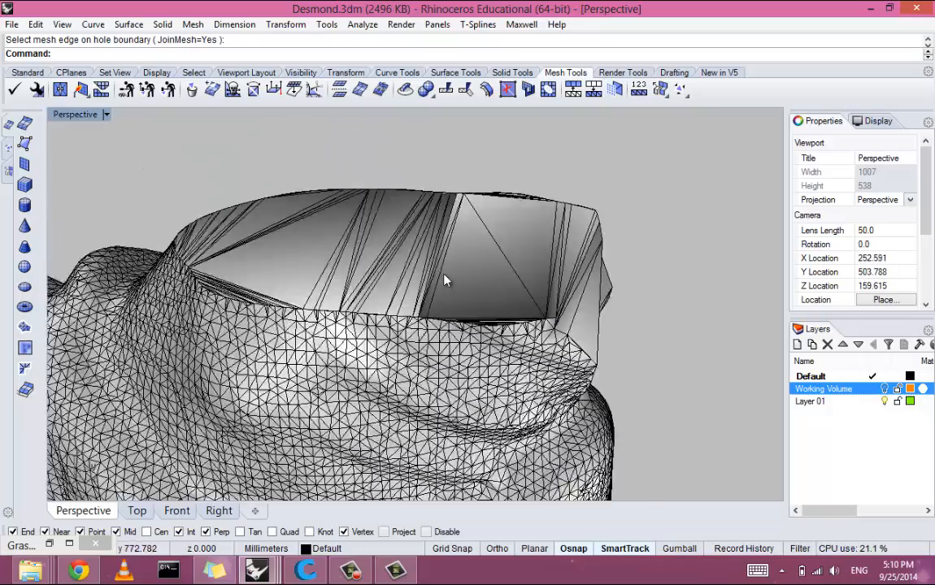
drag(446, 280, 589, 312)
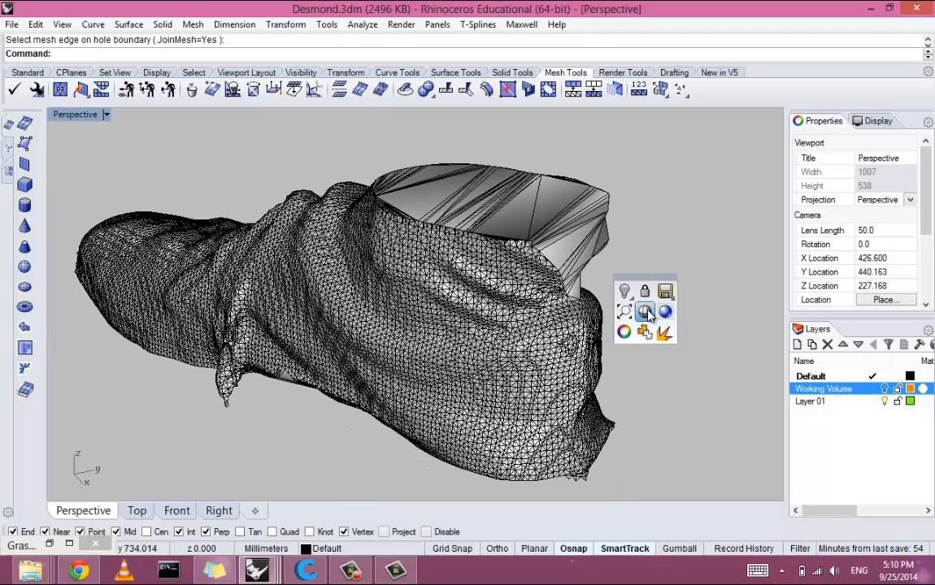
mouse_move(666, 316)
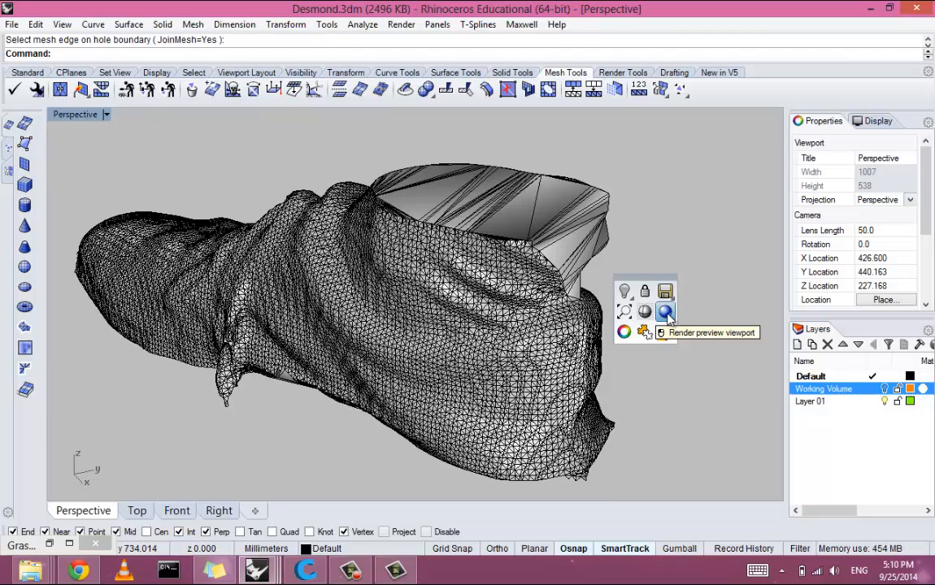
Switch the viewport to shaded display and orbit around to inspect the dark cap shading.
click(665, 312)
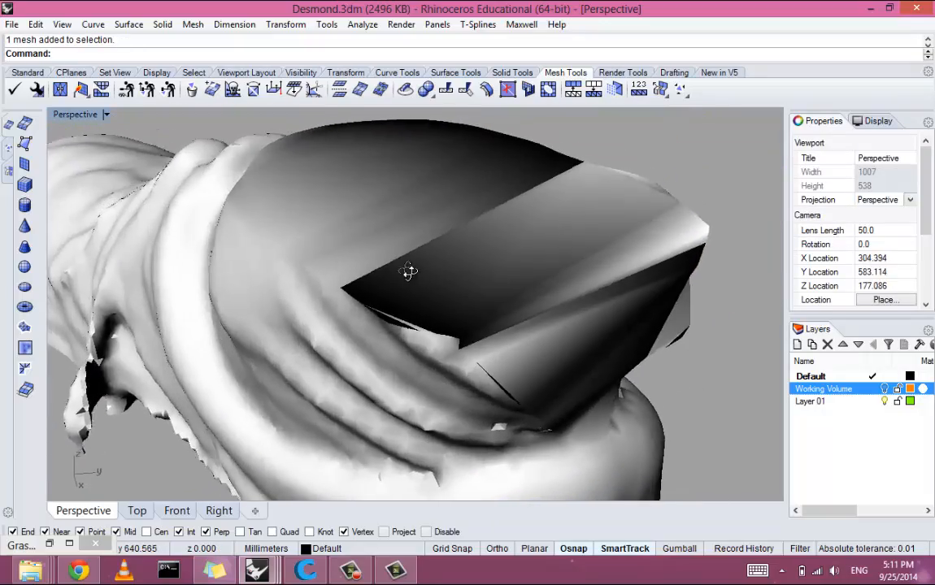
drag(406, 273, 602, 220)
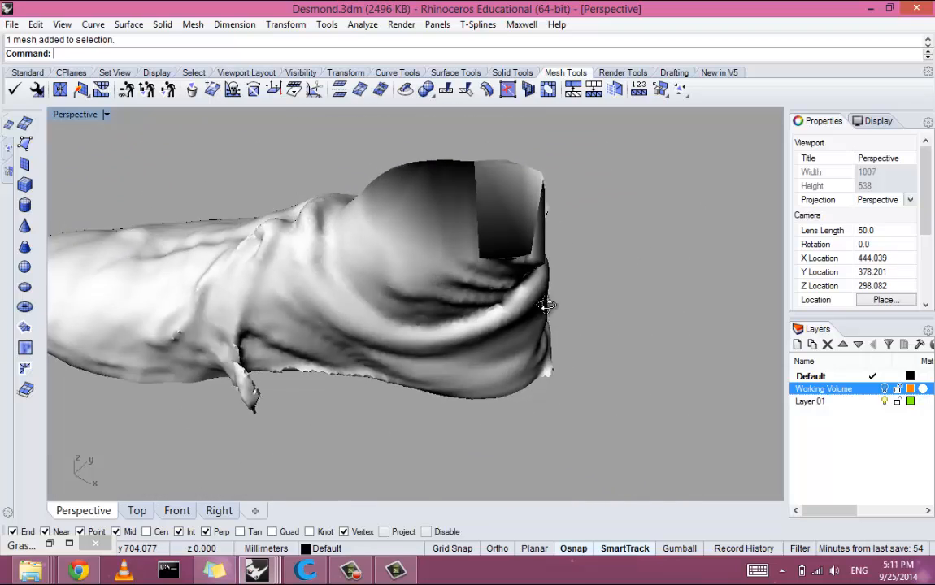
drag(545, 307, 445, 289)
text(Uni)
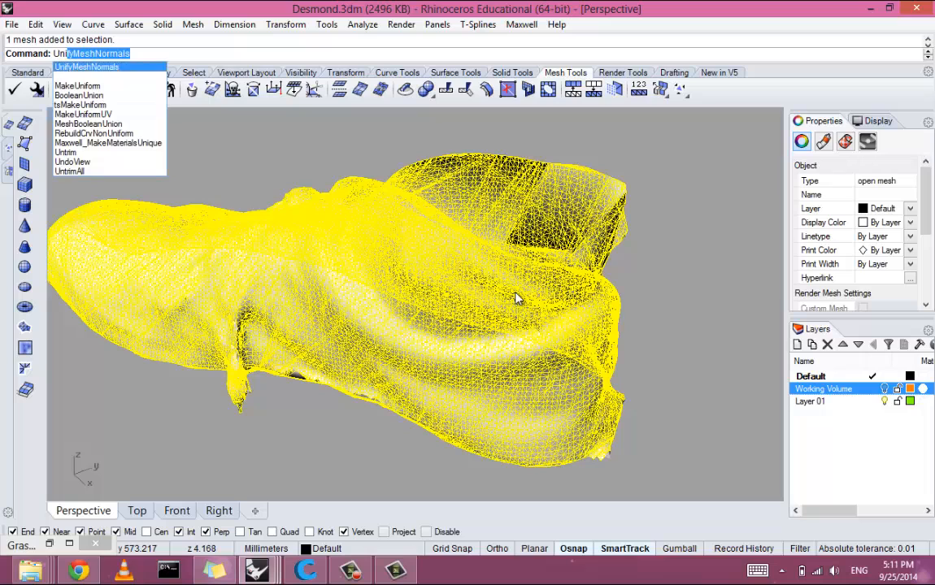
Run UnifyMeshNormals, reversing 32592 faces, and check the cap now shades evenly.
click(88, 66)
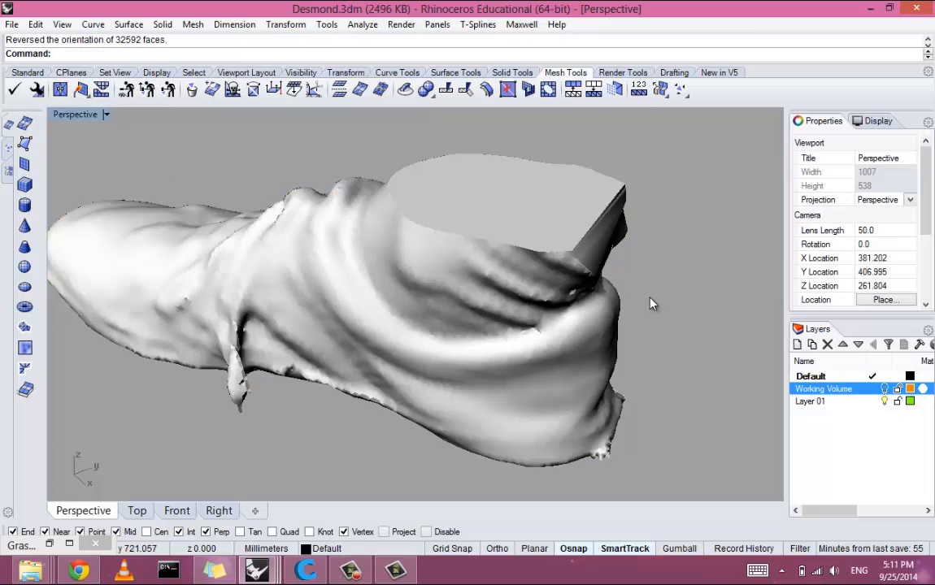
drag(651, 305, 491, 225)
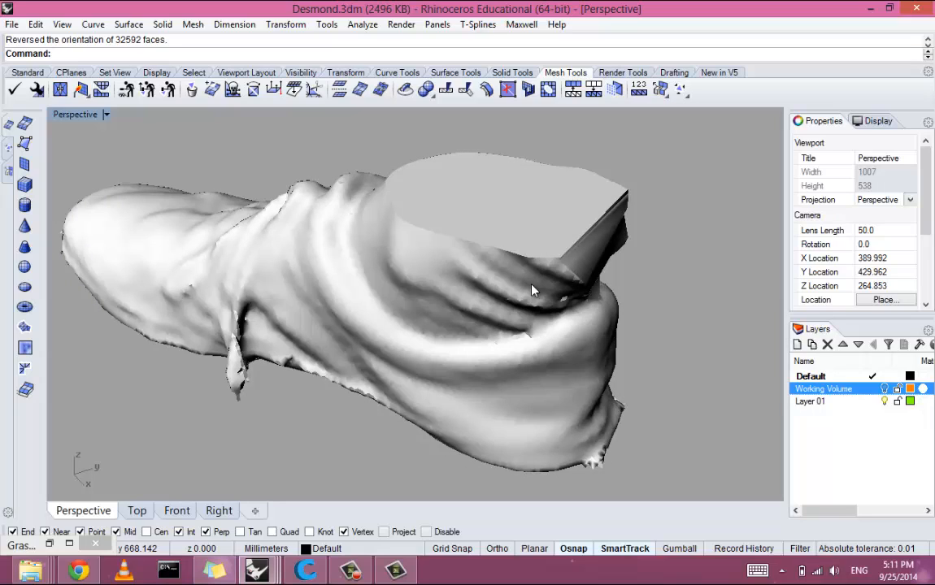
mouse_move(376, 201)
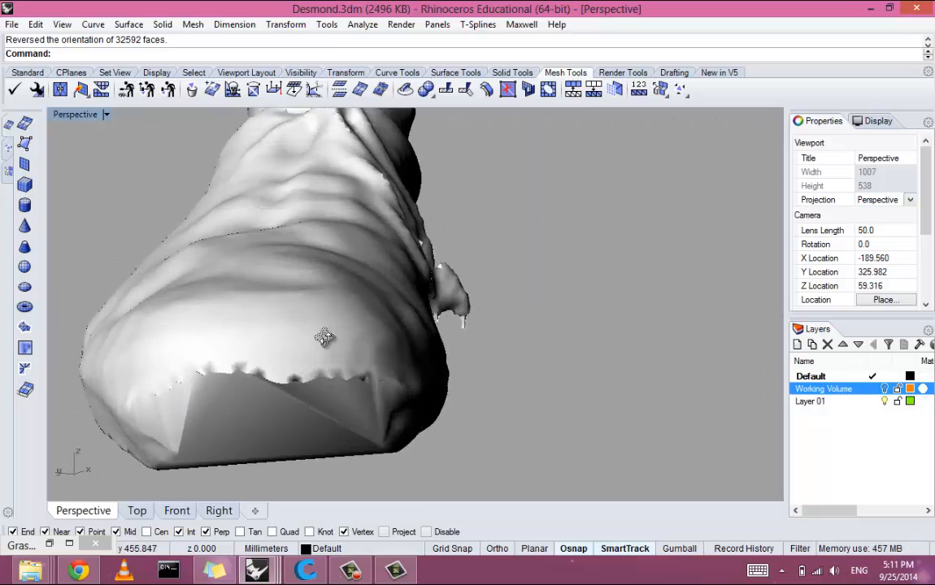
drag(325, 336, 495, 252)
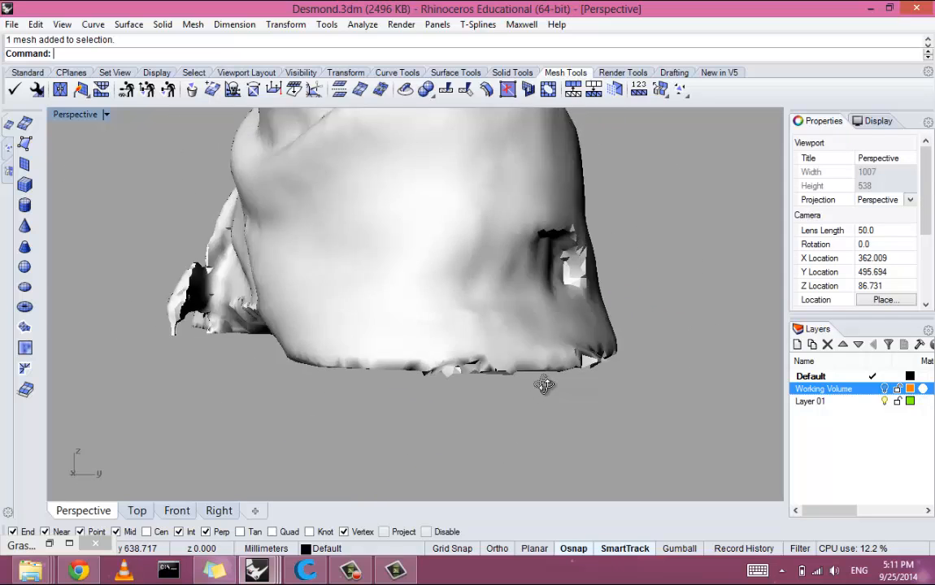
drag(544, 387, 634, 398)
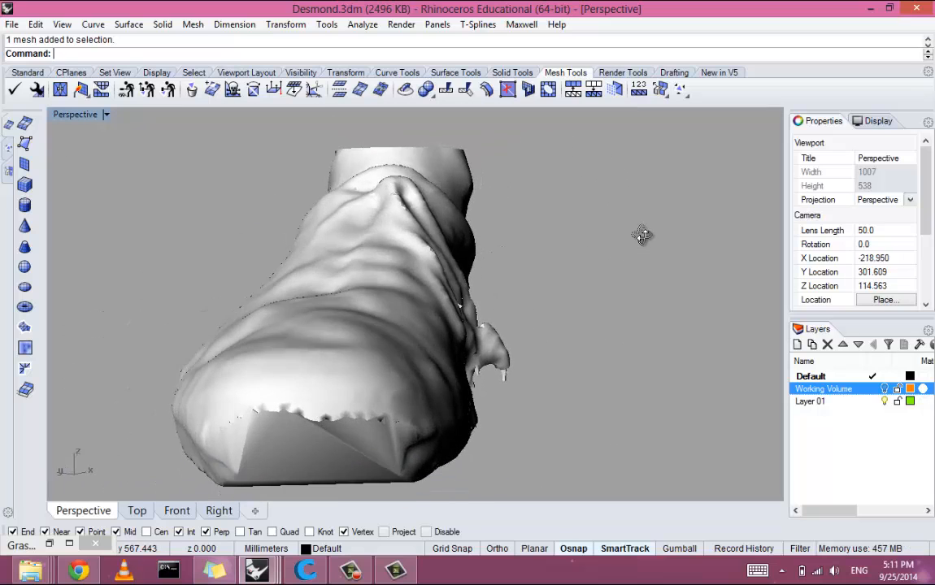
drag(642, 236, 614, 148)
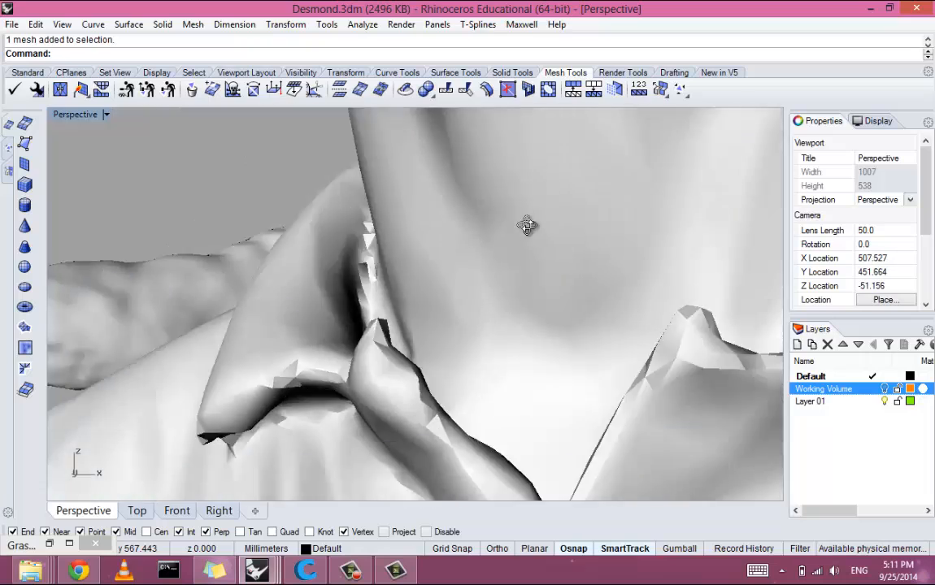
drag(527, 224, 410, 365)
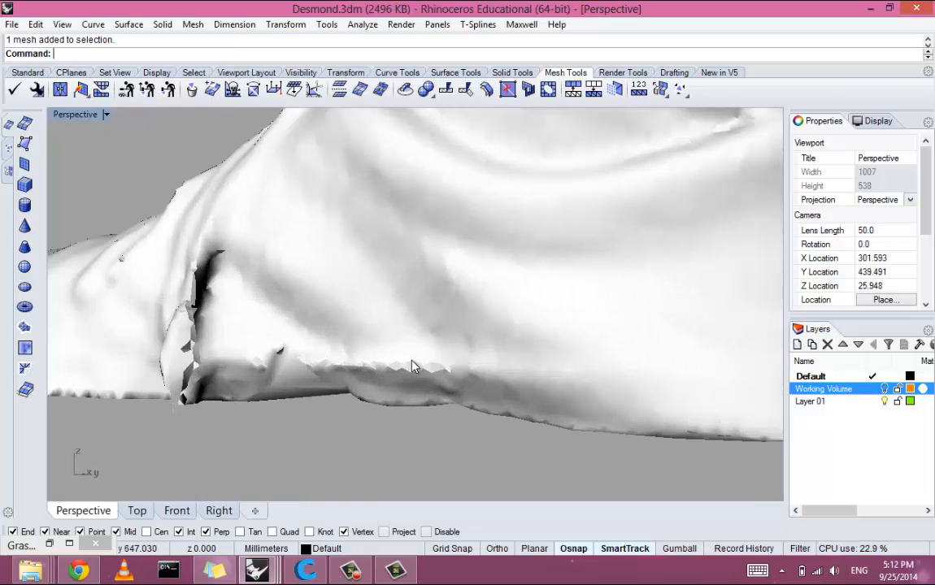
drag(410, 366, 449, 357)
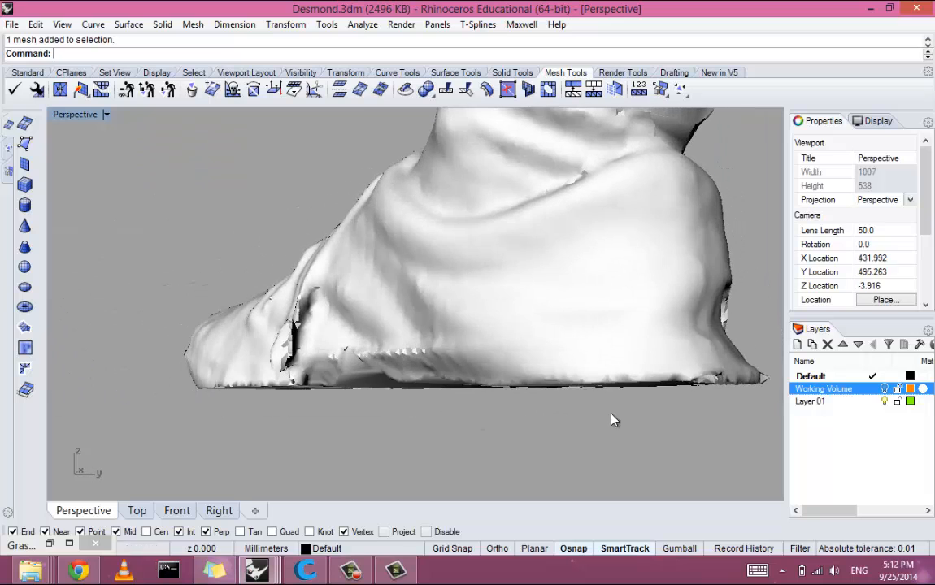
drag(615, 419, 523, 387)
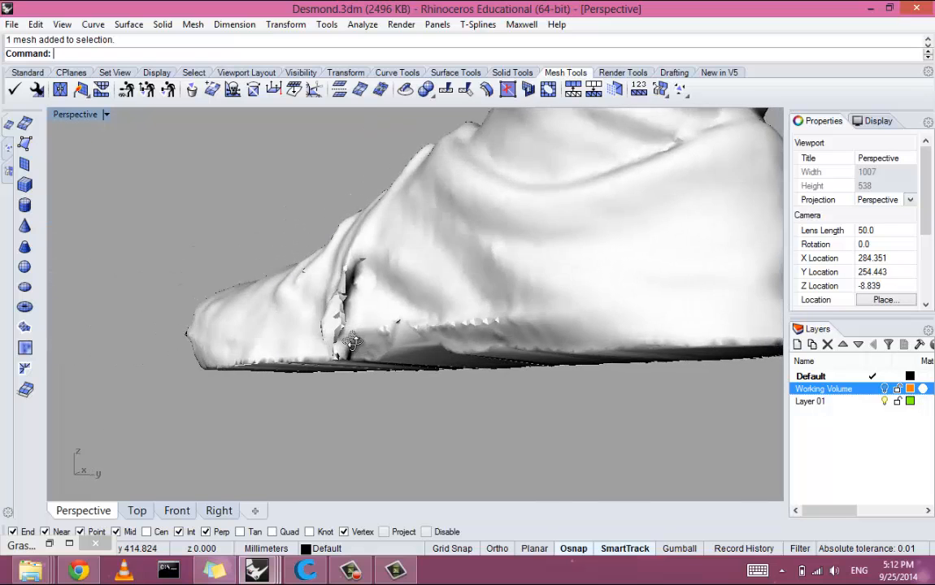
drag(350, 342, 470, 375)
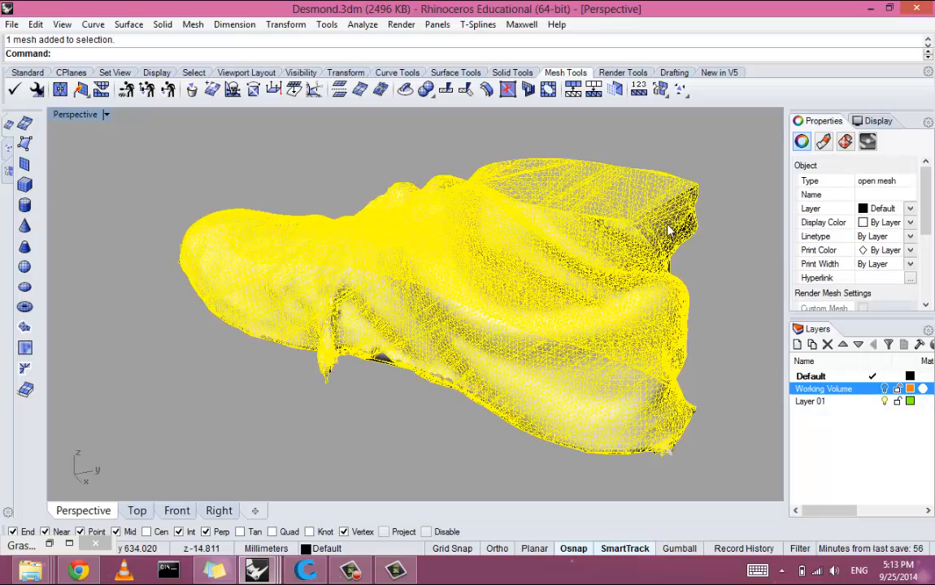
Try EMap environment-map display on the shoe mesh.
text(EMap)
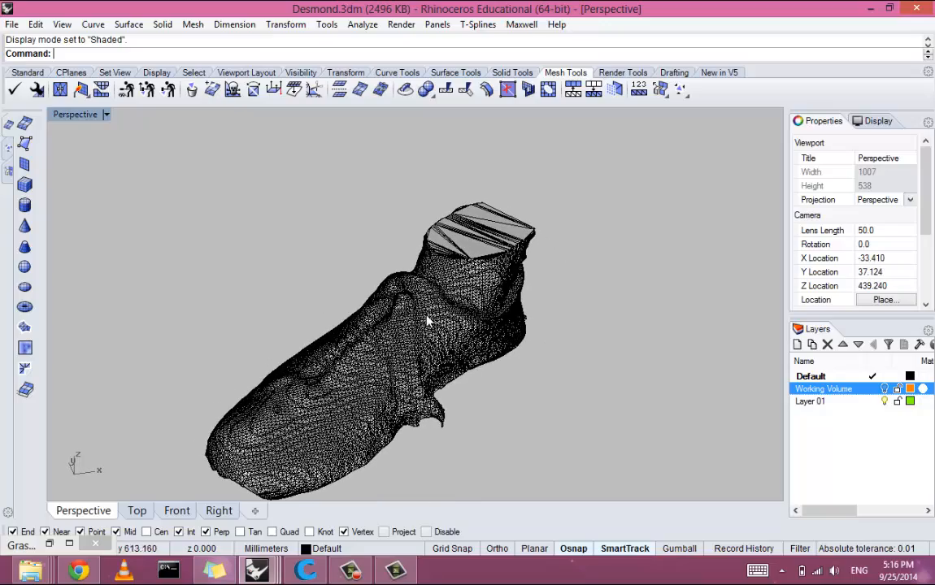
drag(430, 319, 380, 367)
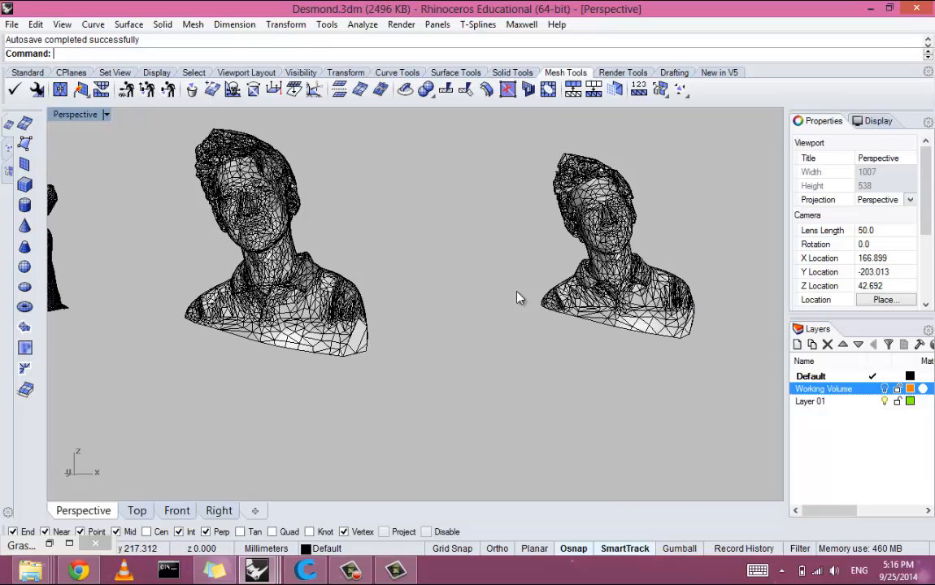
mouse_move(449, 296)
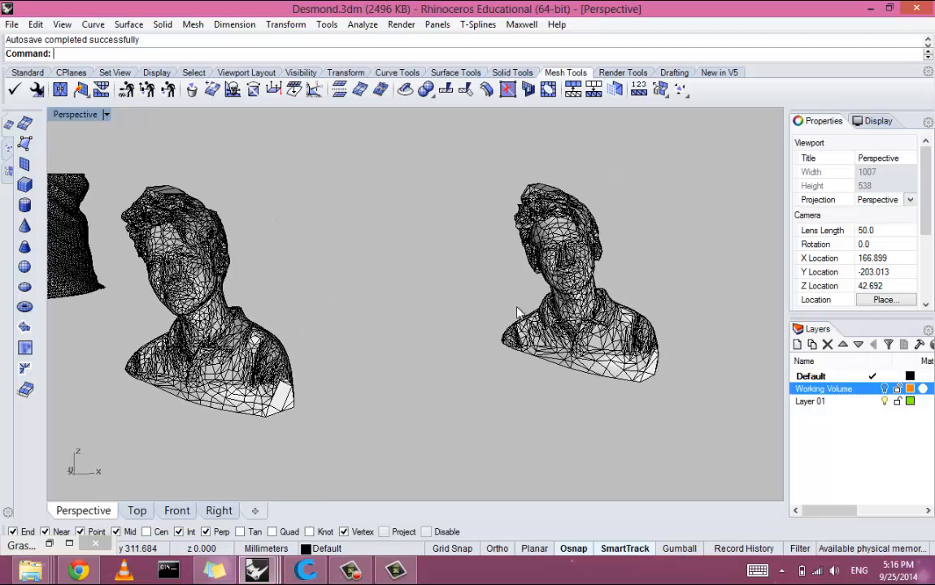
drag(520, 312, 688, 336)
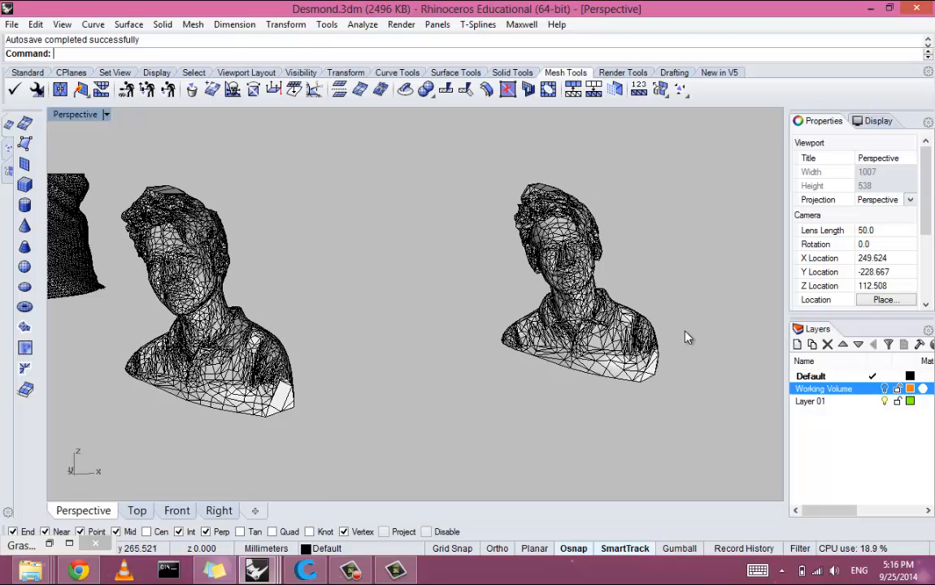